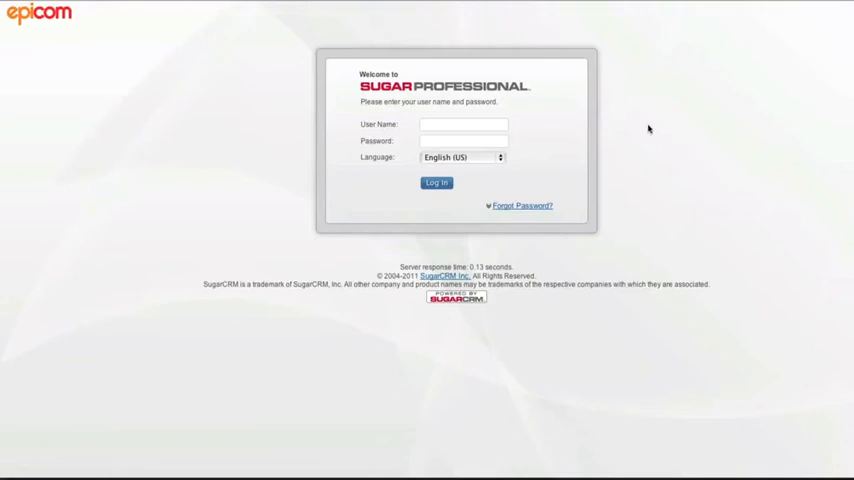
# Log in to SugarCRM with the administrator credentials.
pyautogui.write('admin')
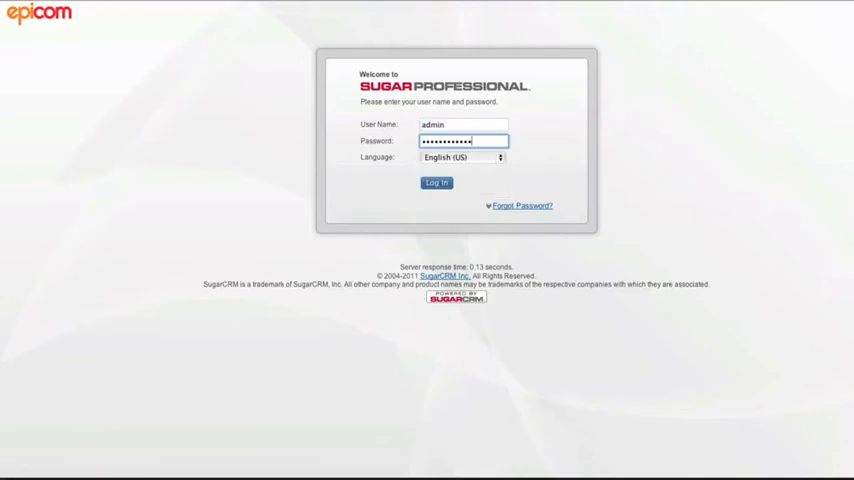
pyautogui.click(436, 182)
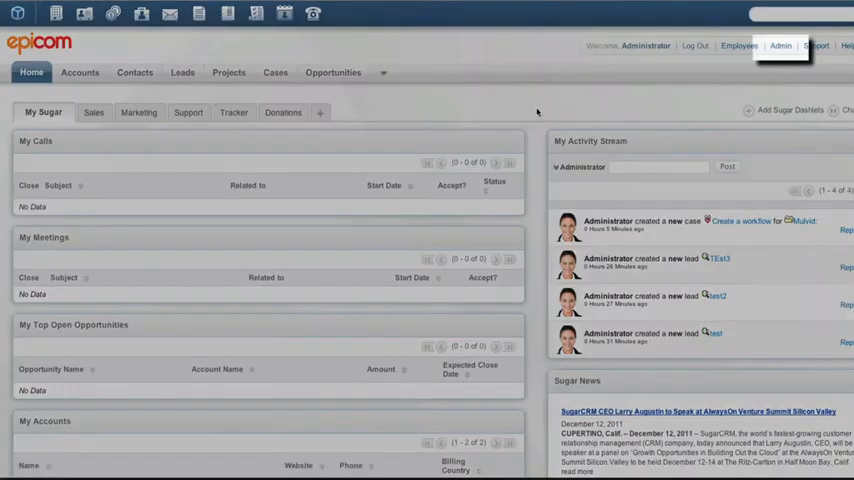
# From Admin, go to Developer Tools' Workflow Management to list workflow definitions.
pyautogui.click(780, 45)
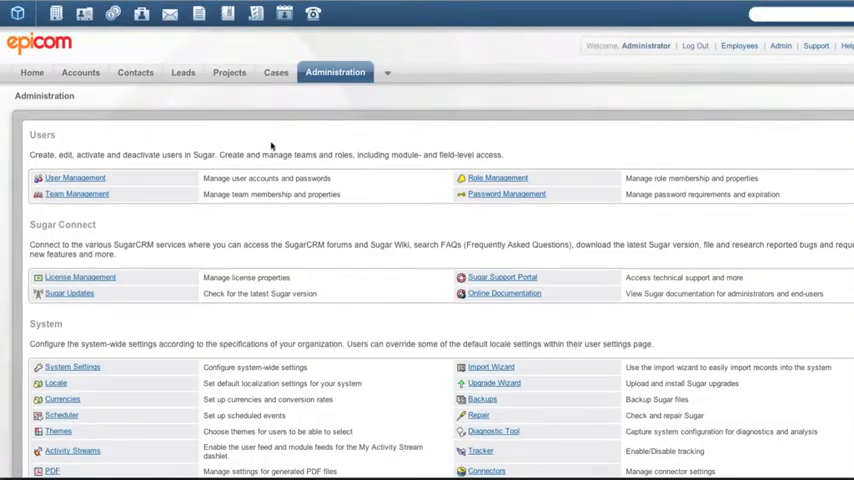
pyautogui.scroll(-3)
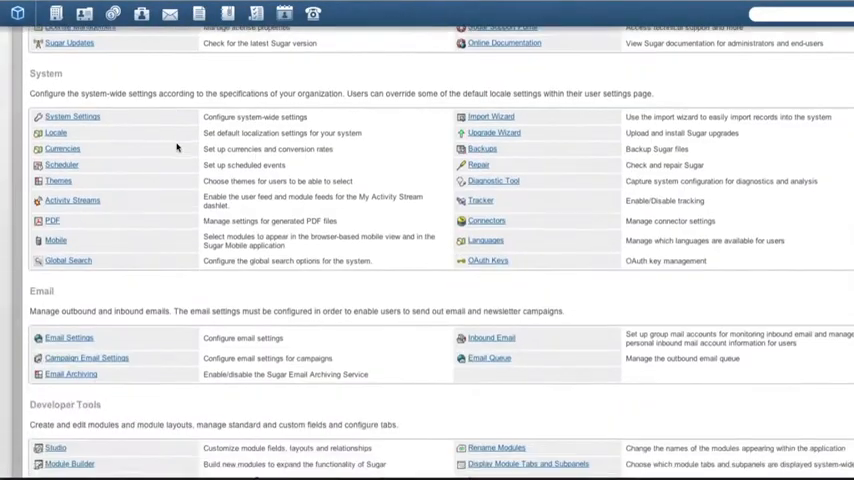
pyautogui.scroll(-3)
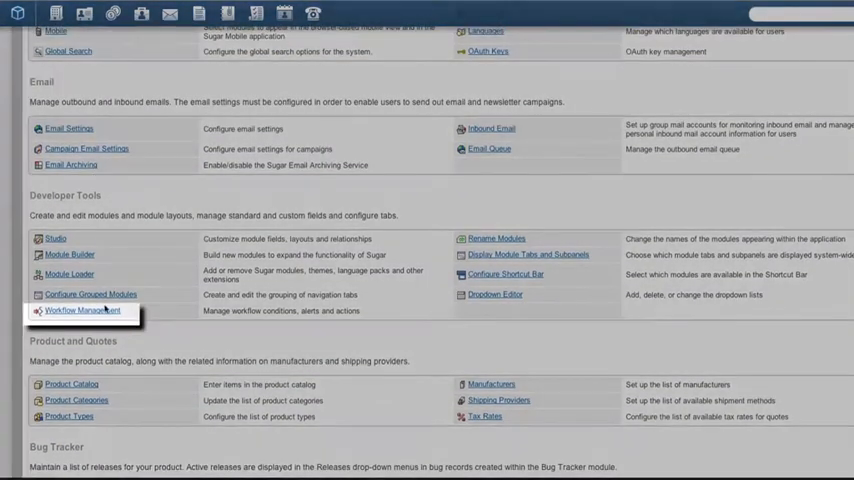
pyautogui.click(82, 311)
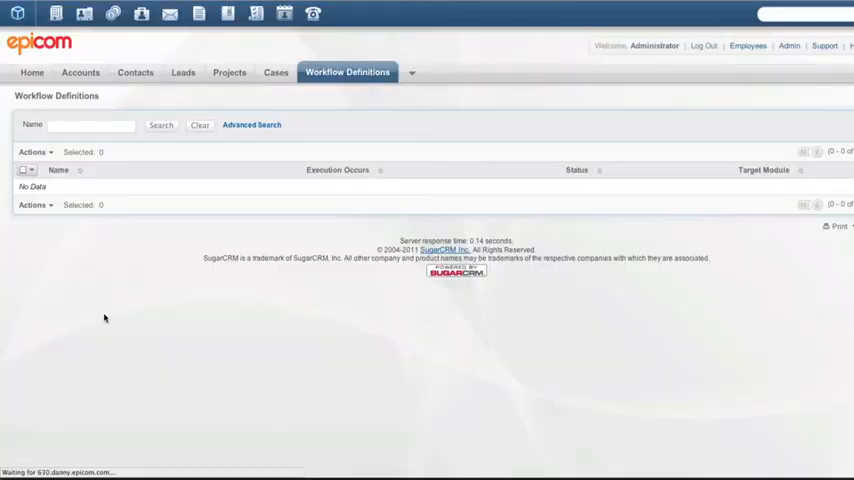
pyautogui.moveTo(407, 144)
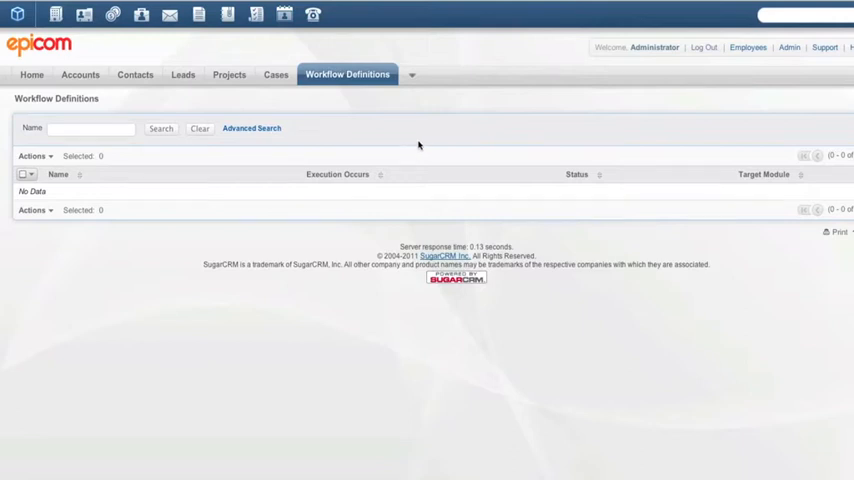
pyautogui.click(347, 74)
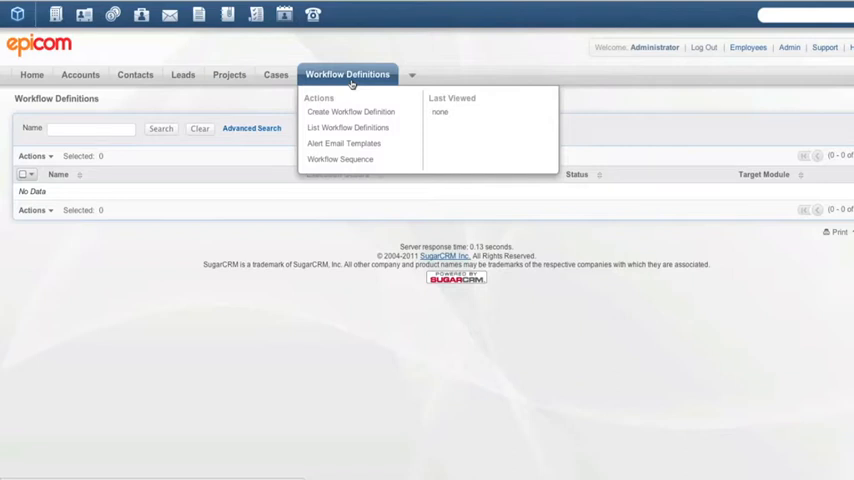
pyautogui.moveTo(350, 111)
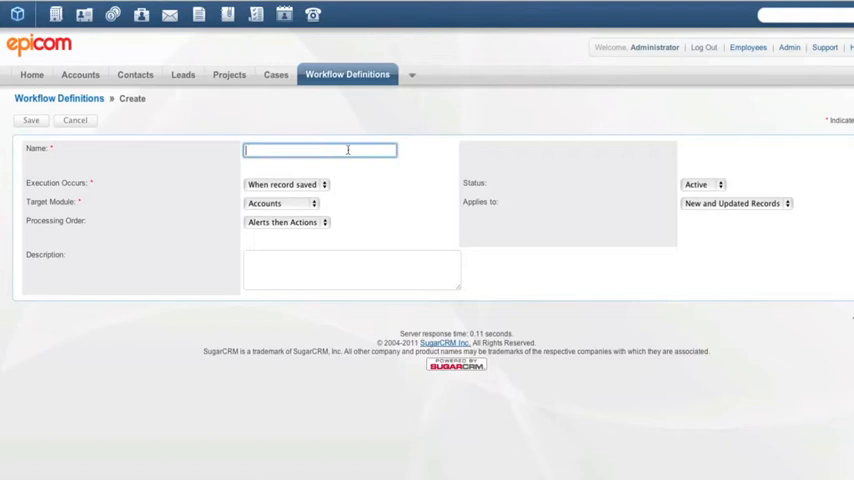
# Name the new workflow definition 'Email Customer when input needed'.
pyautogui.write('Email Customer when input need')
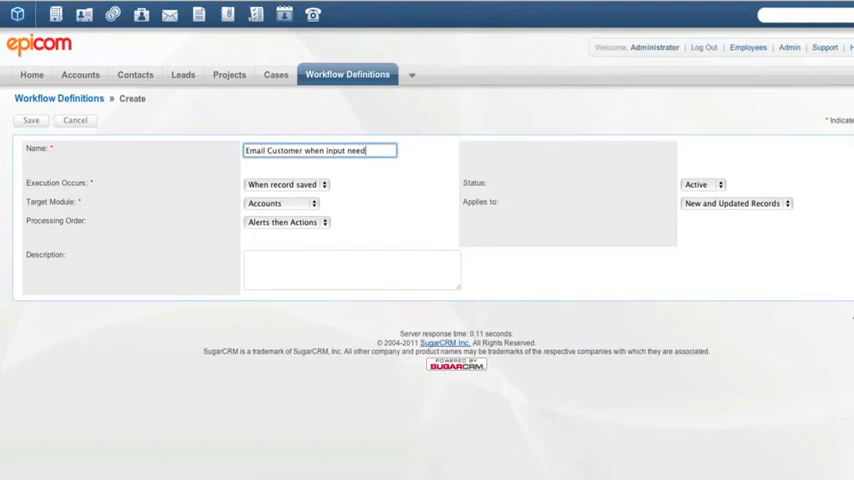
pyautogui.click(286, 184)
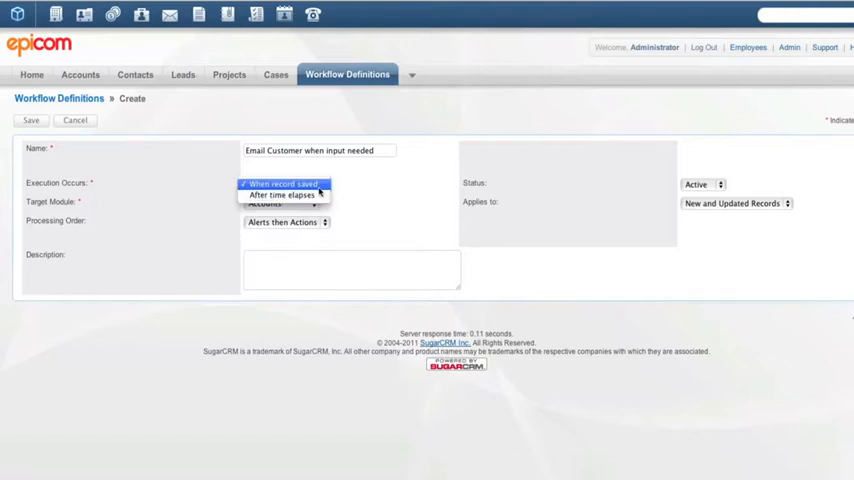
# Set the workflow to run when records are saved on Cases, alerts before actions, status Active.
pyautogui.click(285, 184)
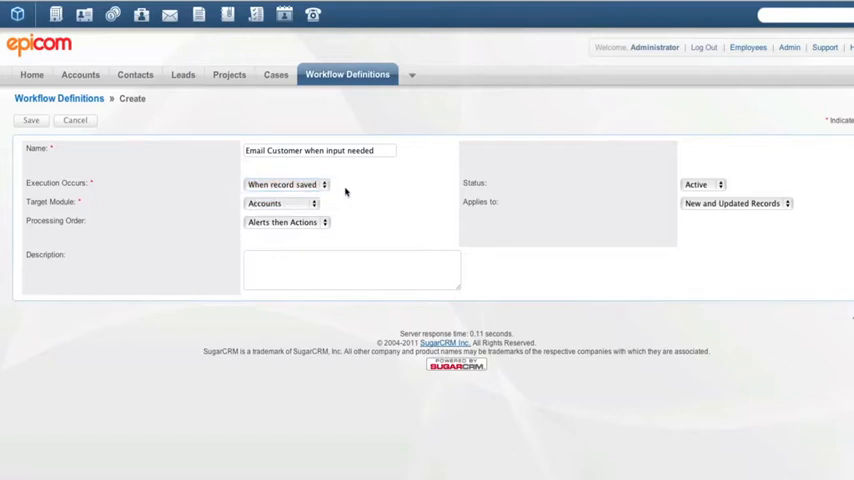
pyautogui.click(280, 203)
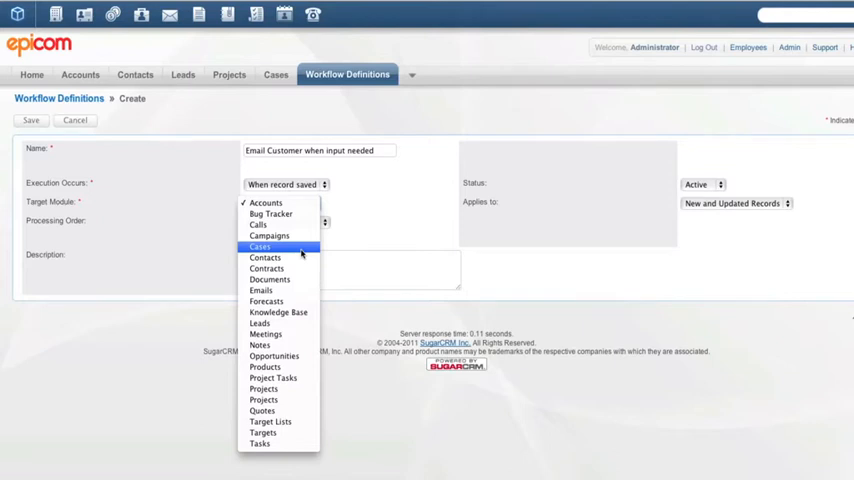
pyautogui.click(259, 246)
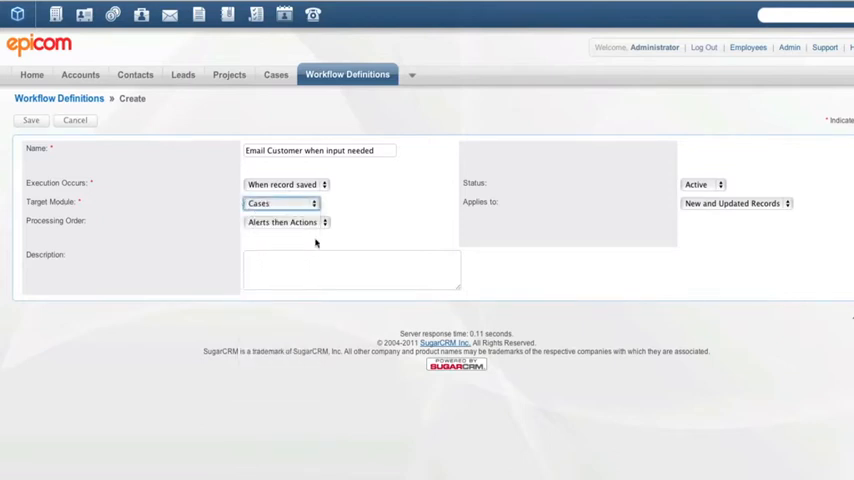
pyautogui.click(285, 222)
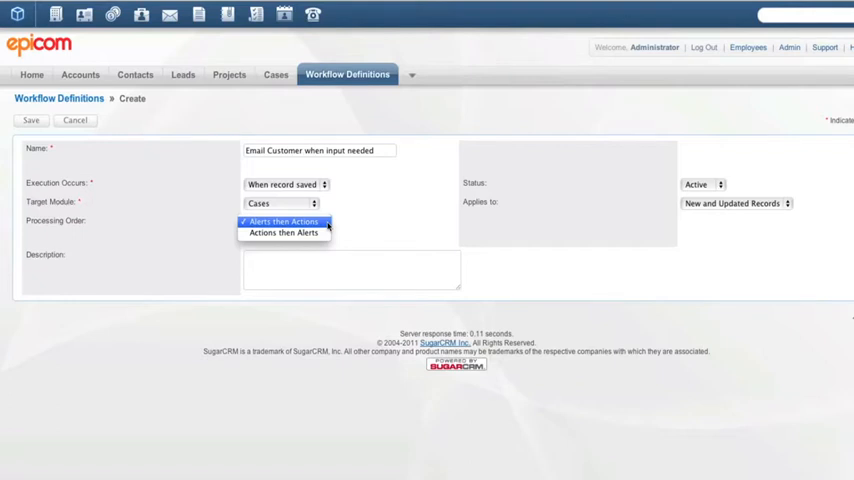
pyautogui.click(284, 221)
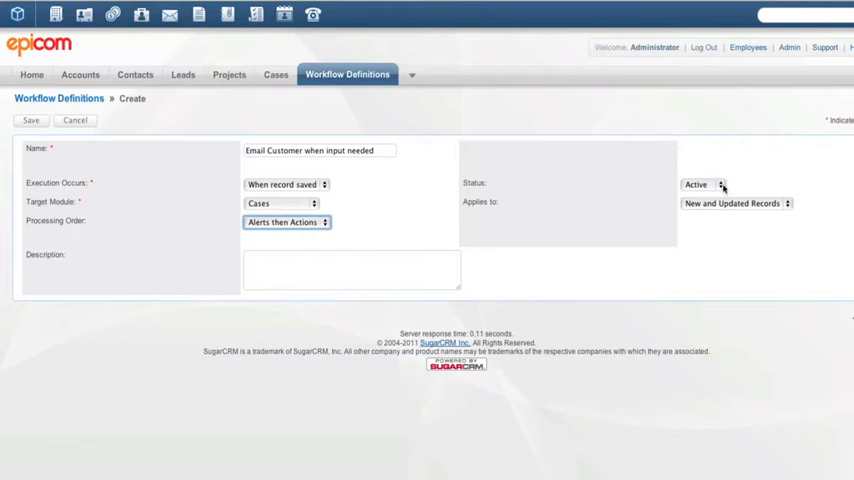
pyautogui.click(702, 184)
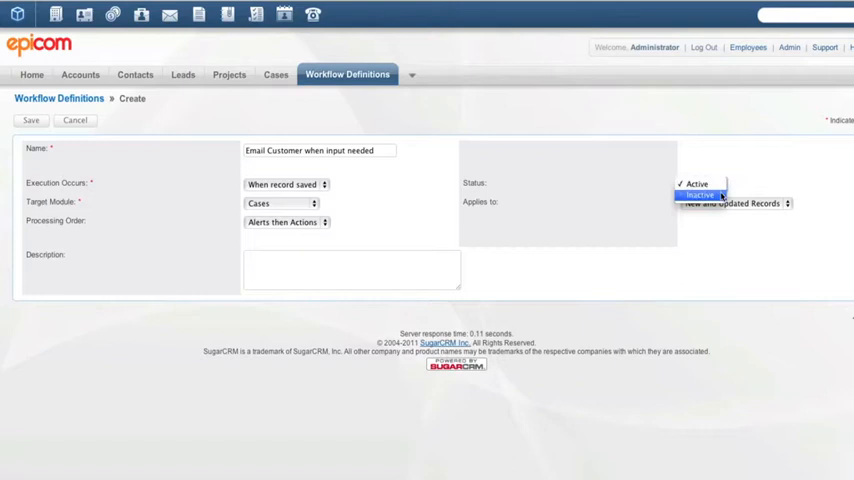
pyautogui.click(697, 184)
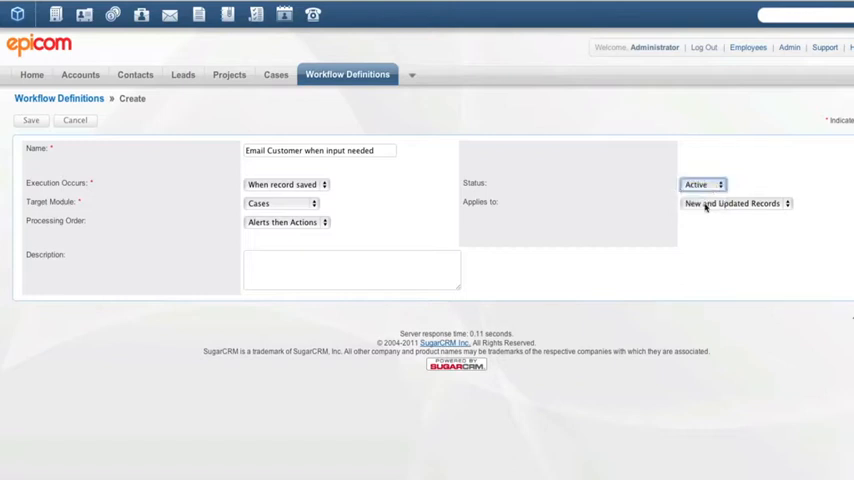
pyautogui.click(735, 203)
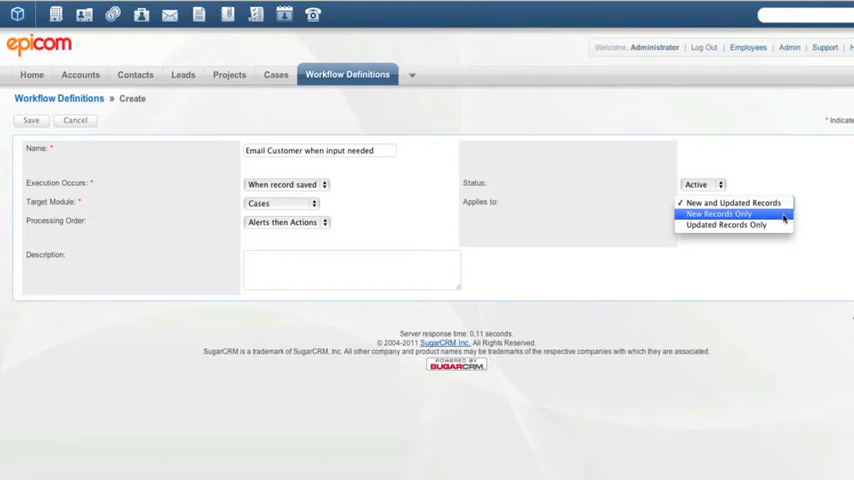
pyautogui.moveTo(725, 224)
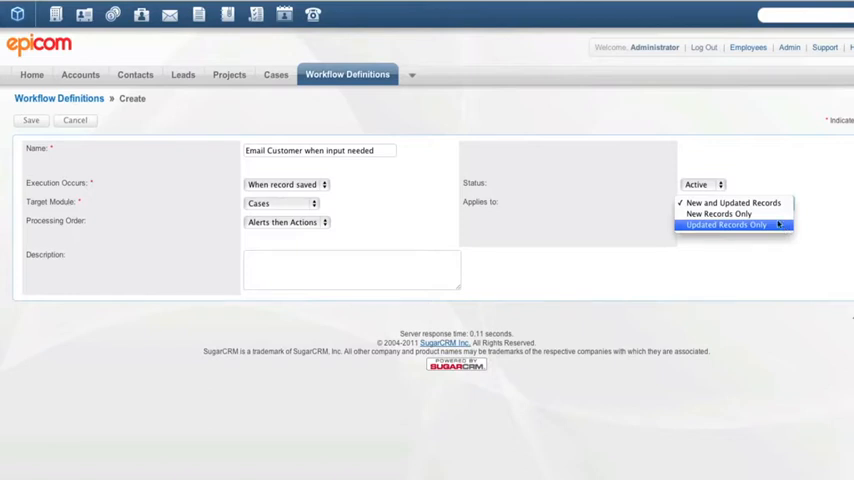
# Keep Applies to as New and Updated Records and save the definition.
pyautogui.click(733, 202)
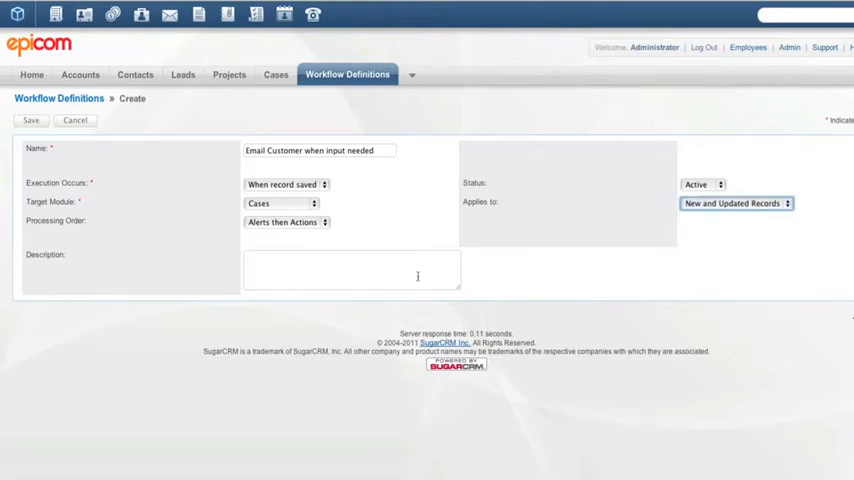
pyautogui.click(30, 120)
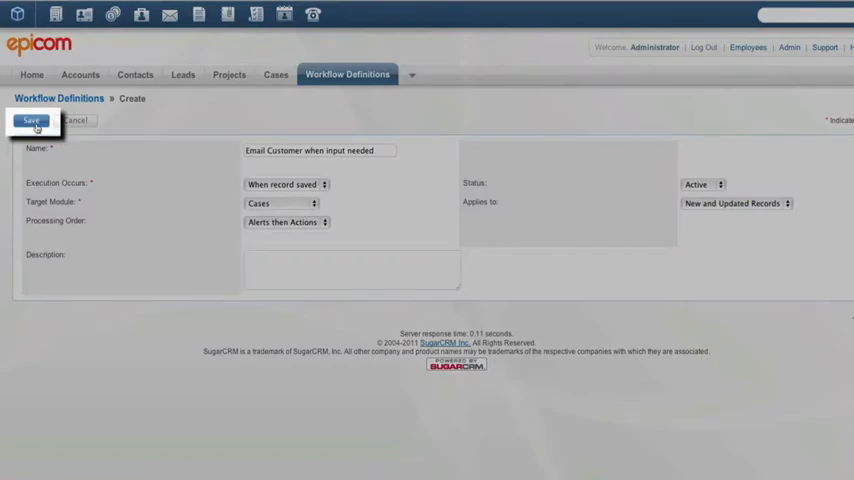
# Save the definition and add a condition on the Status field changing to or from a value.
pyautogui.click(30, 120)
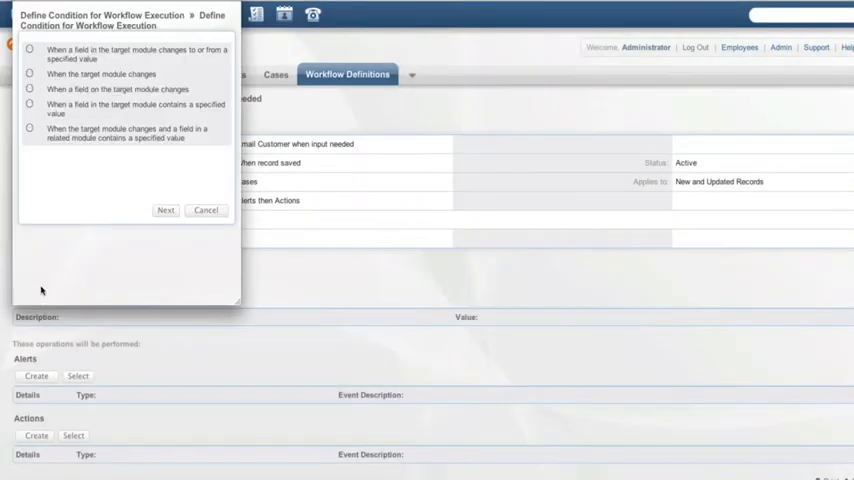
pyautogui.moveTo(57, 196)
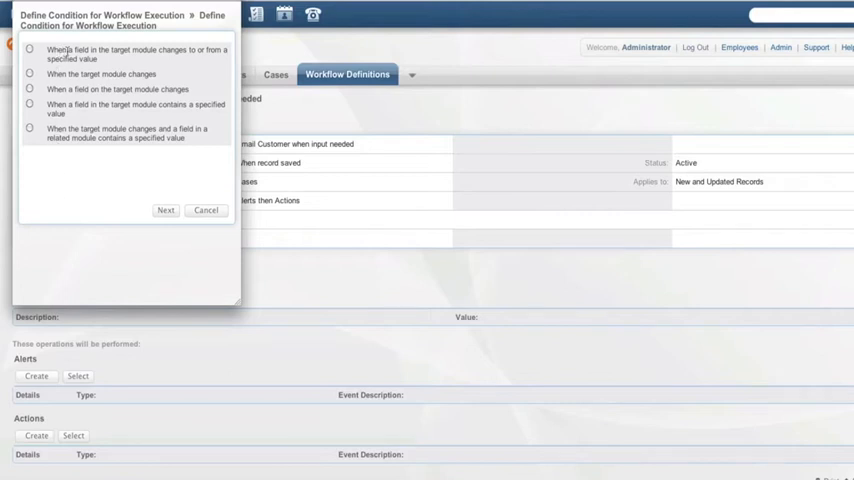
pyautogui.click(29, 49)
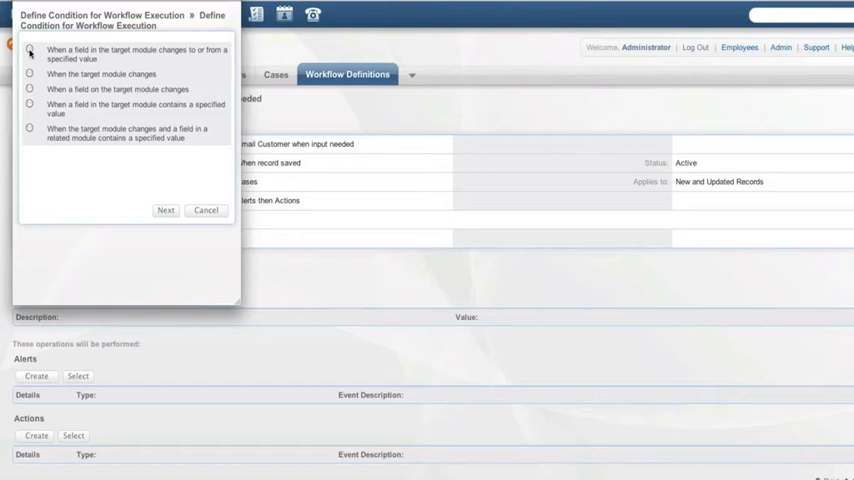
pyautogui.click(30, 50)
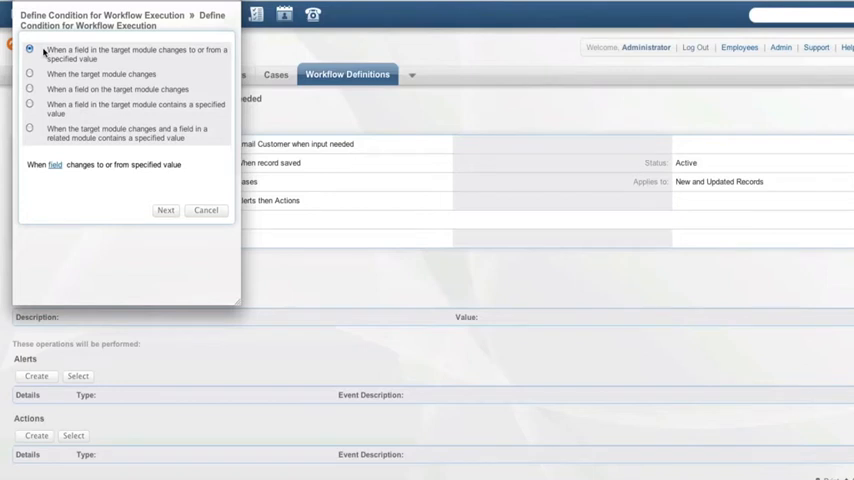
pyautogui.click(55, 164)
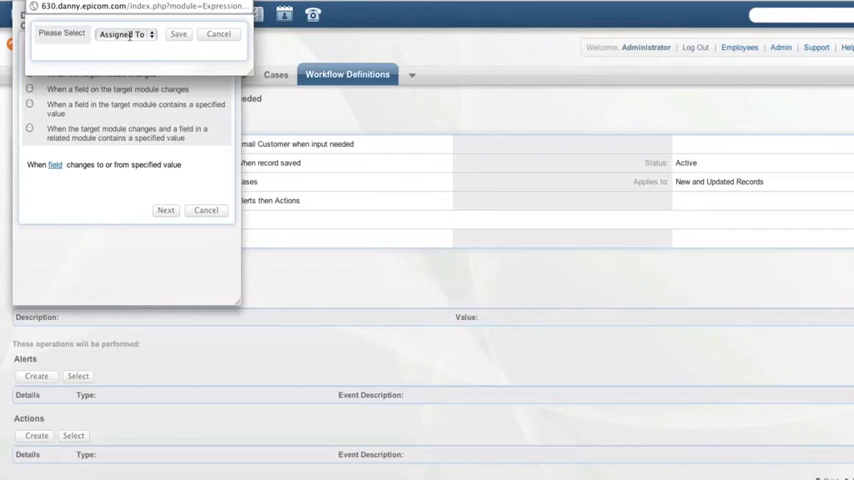
pyautogui.click(124, 34)
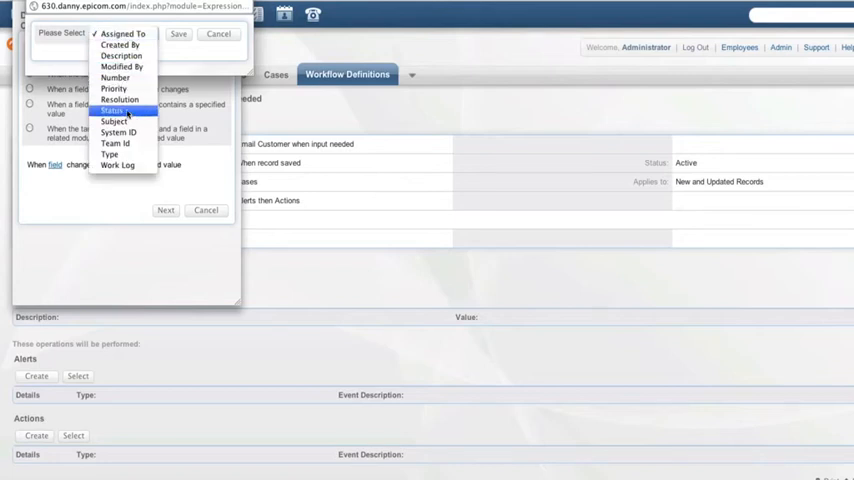
pyautogui.click(112, 110)
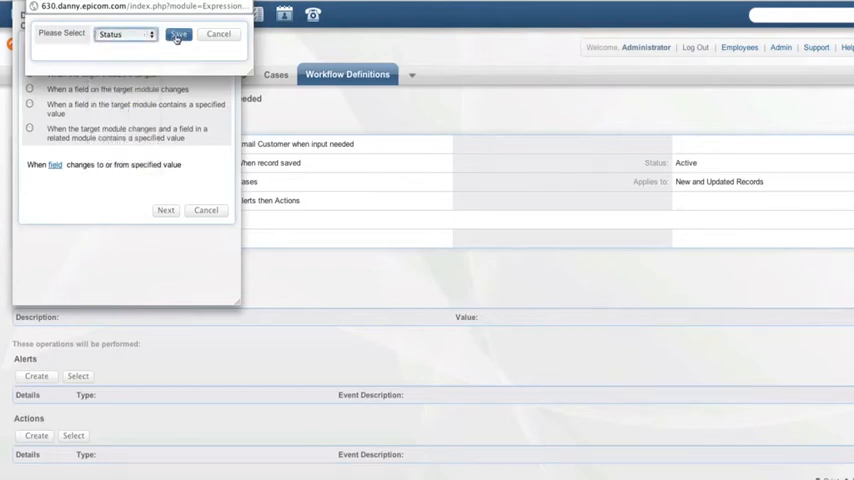
pyautogui.click(179, 33)
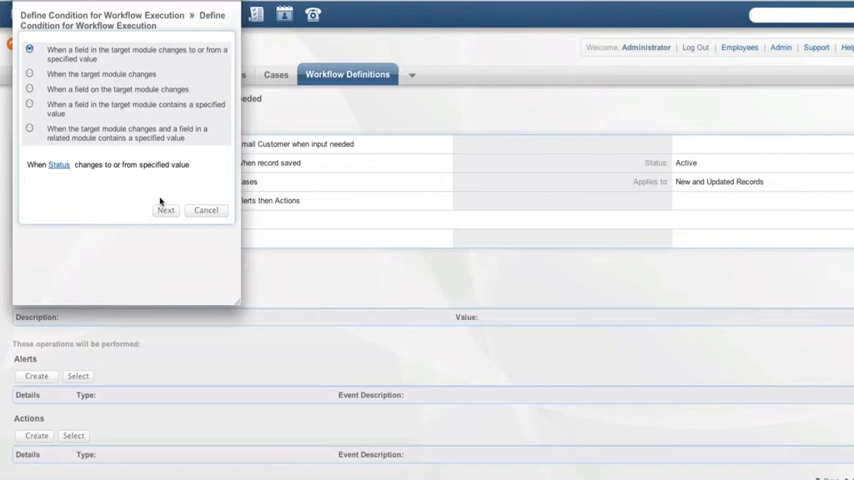
# Set the condition's new Status value to Pending Input, no old value, and save.
pyautogui.click(165, 210)
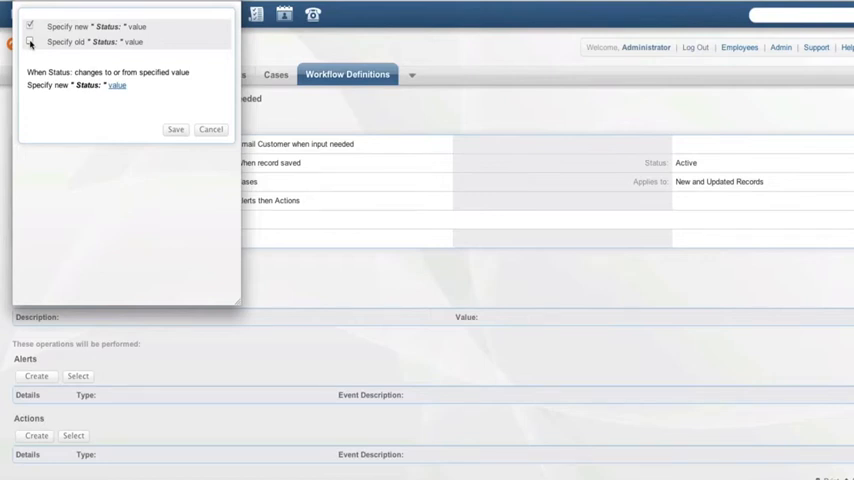
pyautogui.click(30, 42)
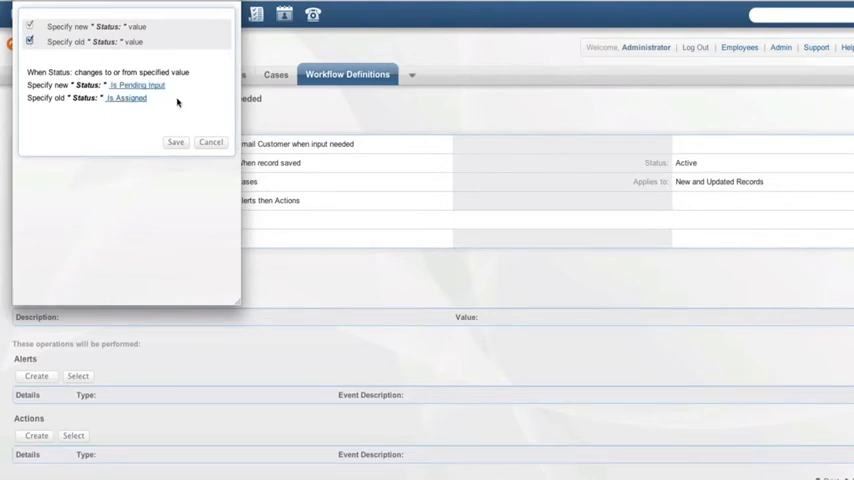
pyautogui.click(30, 41)
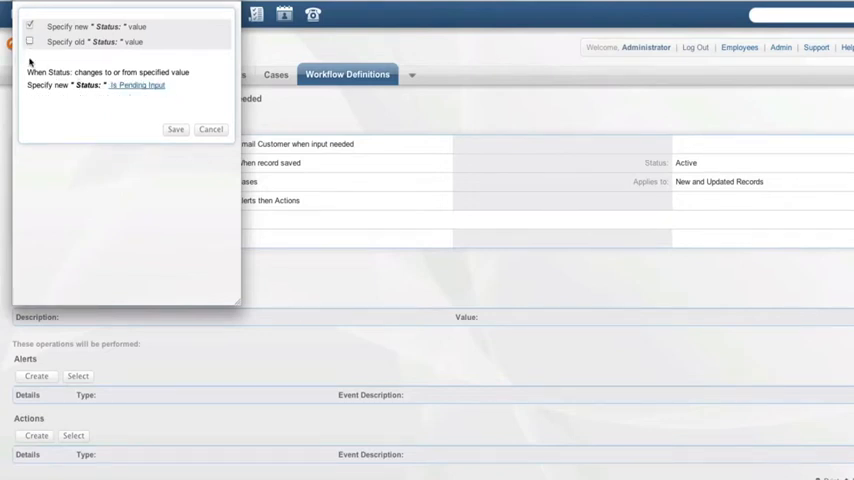
pyautogui.moveTo(145, 119)
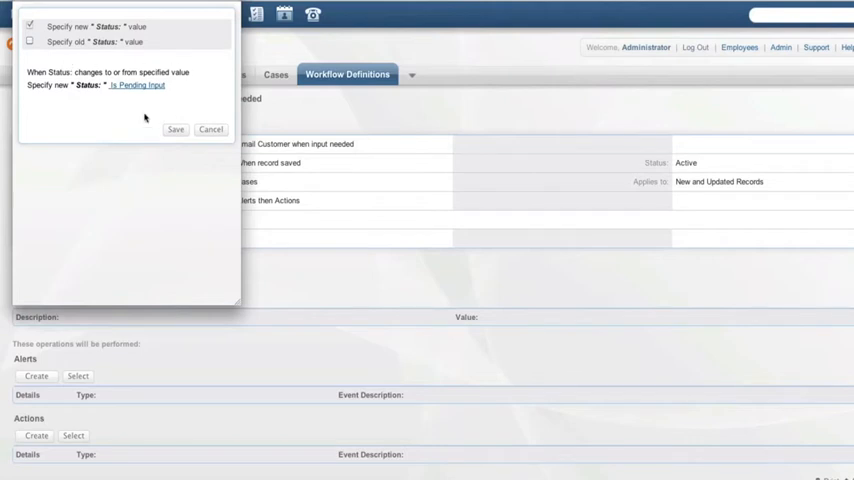
pyautogui.moveTo(143, 118)
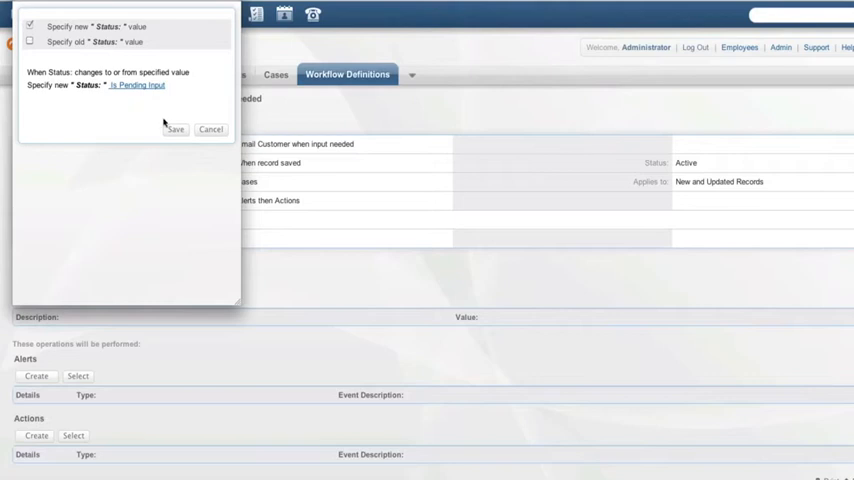
pyautogui.click(175, 129)
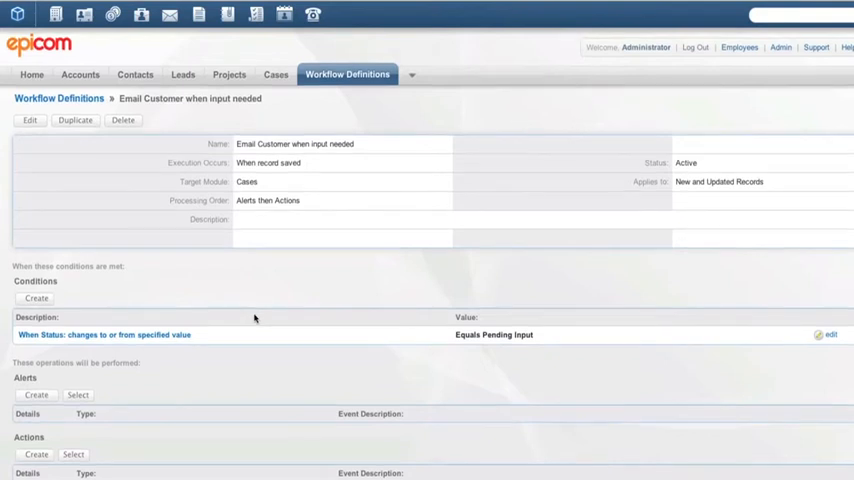
# Create an email alert named 'Email Customer when input needed' with Normal Message source.
pyautogui.scroll(-3)
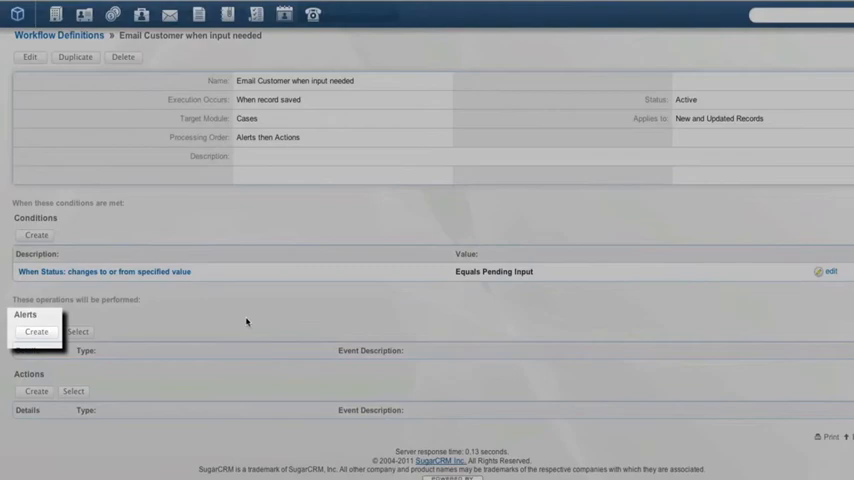
pyautogui.click(36, 331)
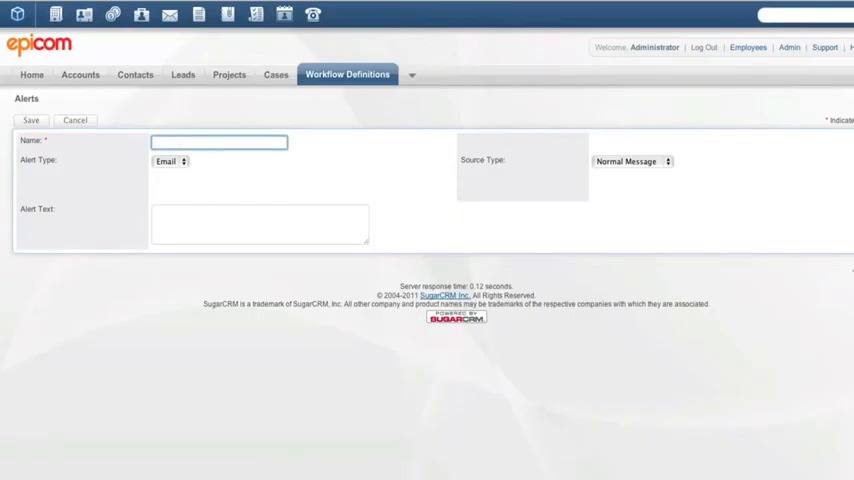
pyautogui.write('Email Customer when input needed')
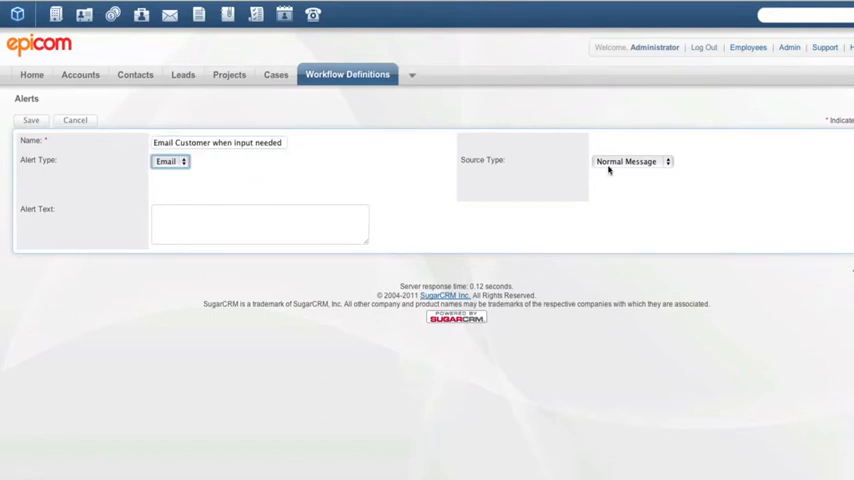
pyautogui.click(632, 161)
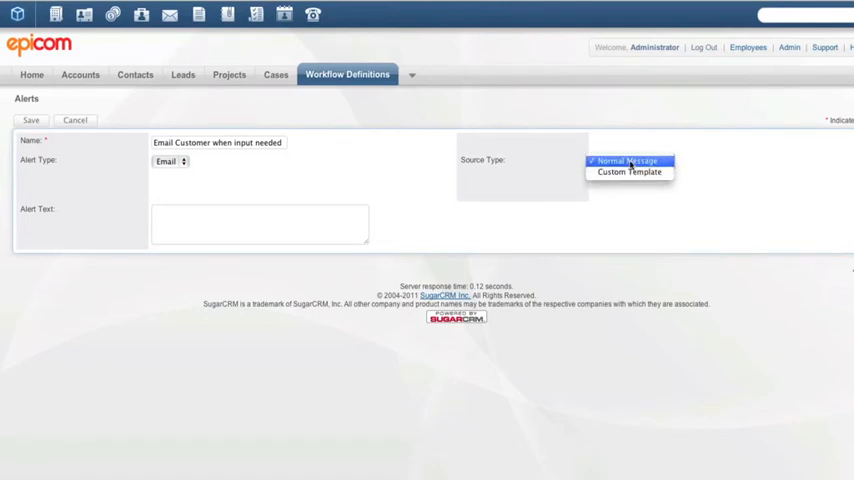
pyautogui.click(626, 161)
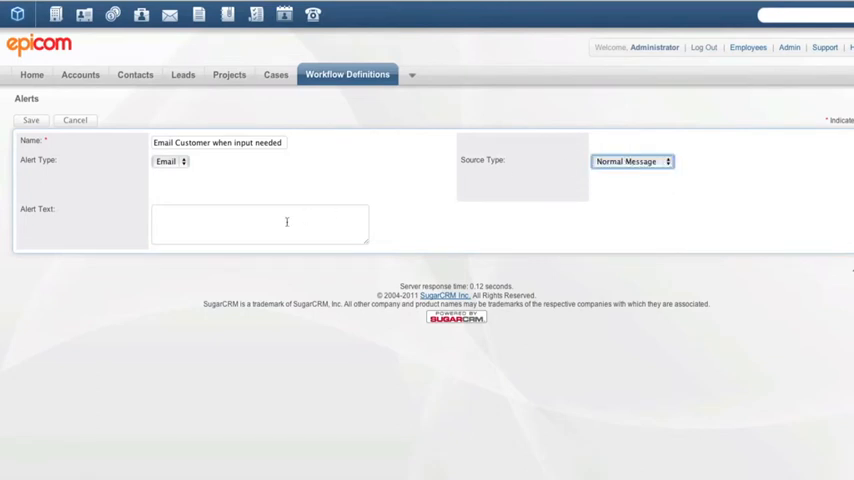
# Write the alert text asking the customer to provide input, and save the alert.
pyautogui.click(260, 223)
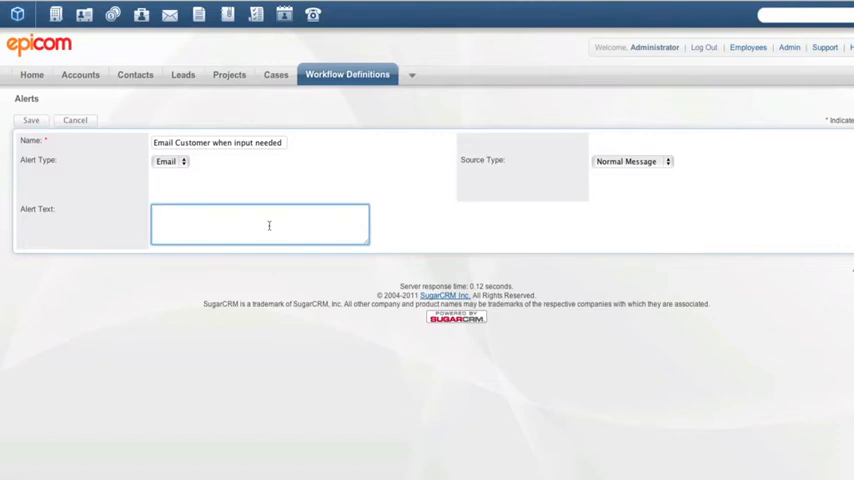
pyautogui.write('Please')
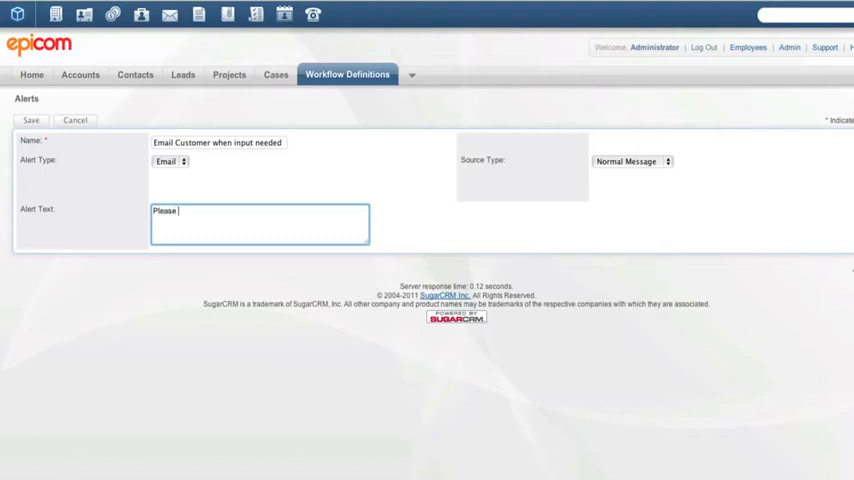
pyautogui.write('provide inp')
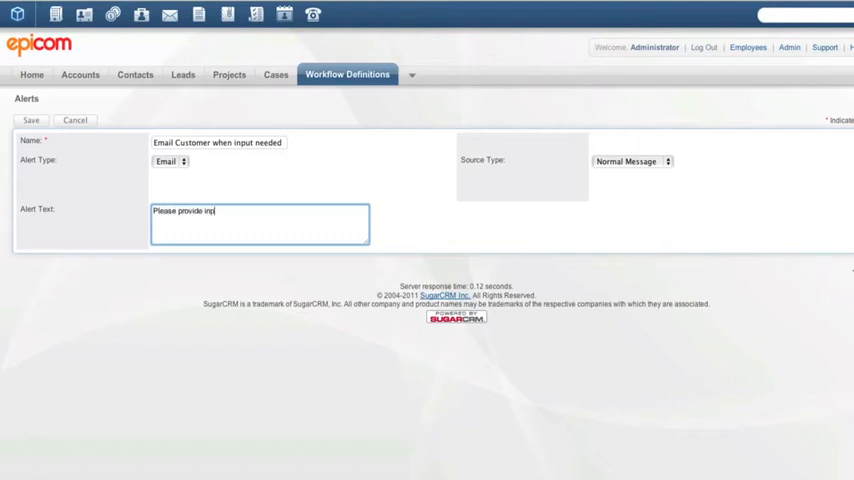
pyautogui.write('work')
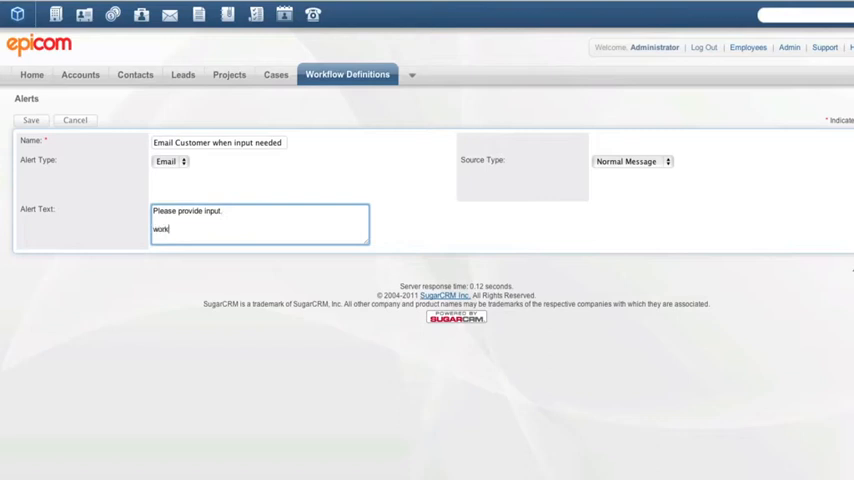
pyautogui.write('flow,')
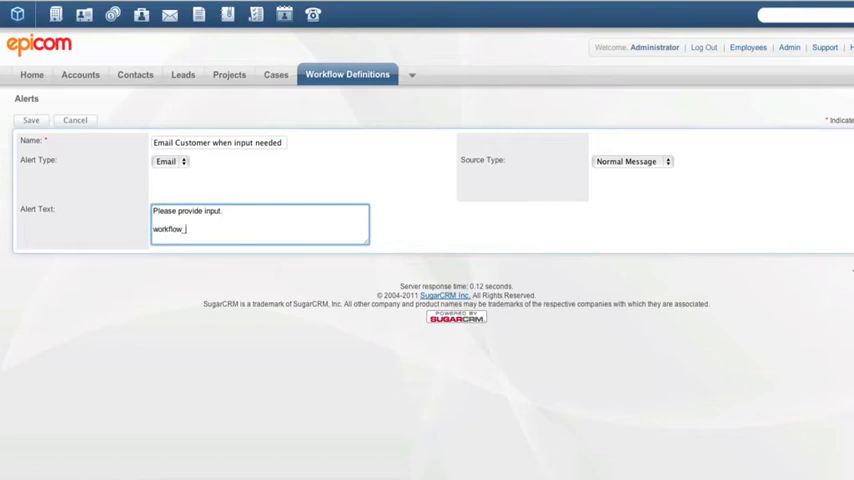
pyautogui.write('examp')
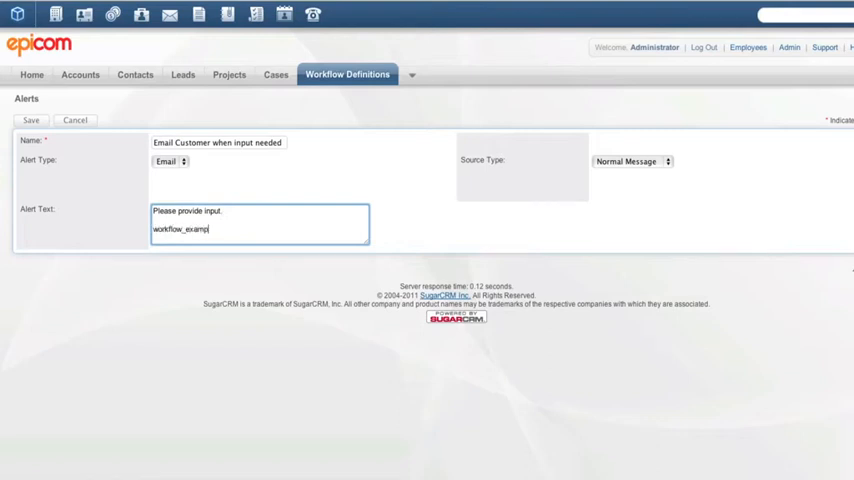
pyautogui.write('le_video')
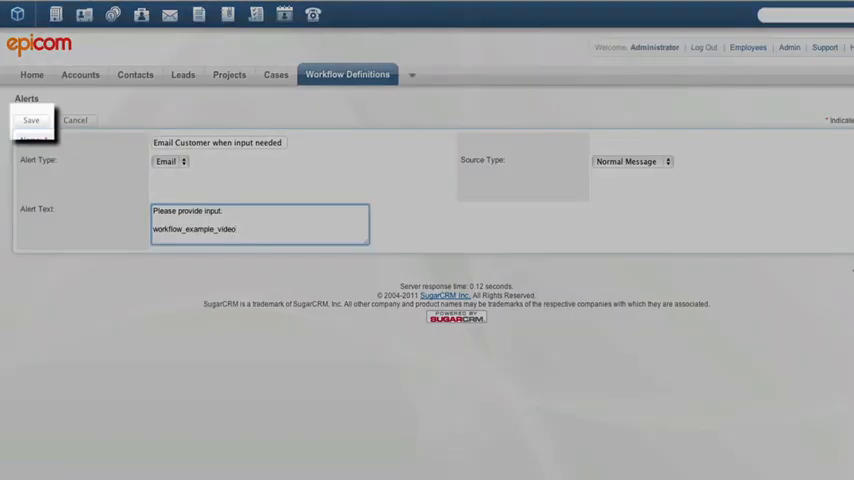
pyautogui.click(31, 120)
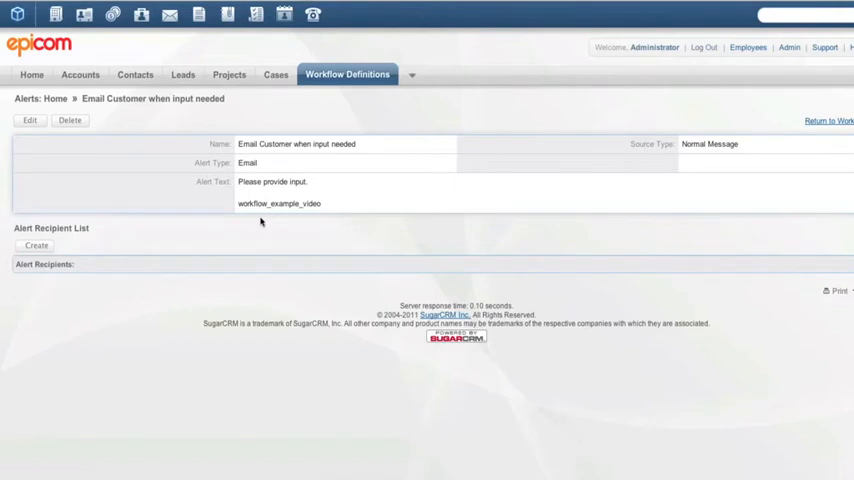
# Add an alert recipient of type 'Recipient associated with a related module'.
pyautogui.click(36, 246)
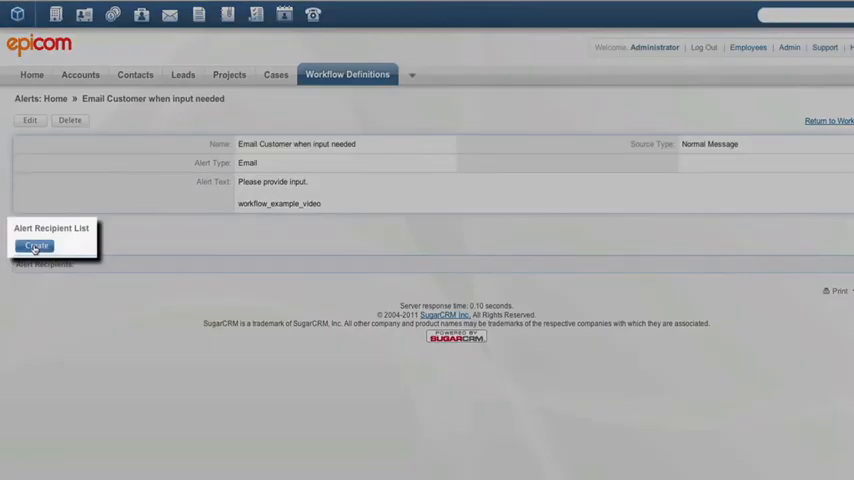
pyautogui.click(36, 246)
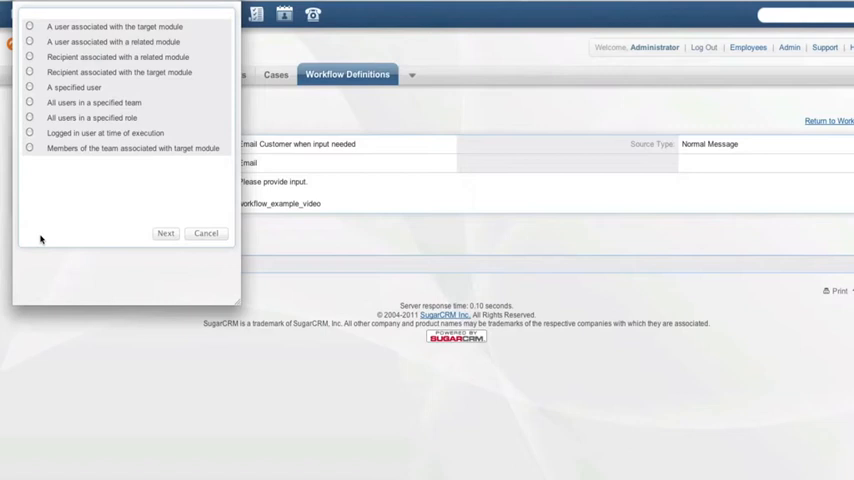
pyautogui.moveTo(50, 221)
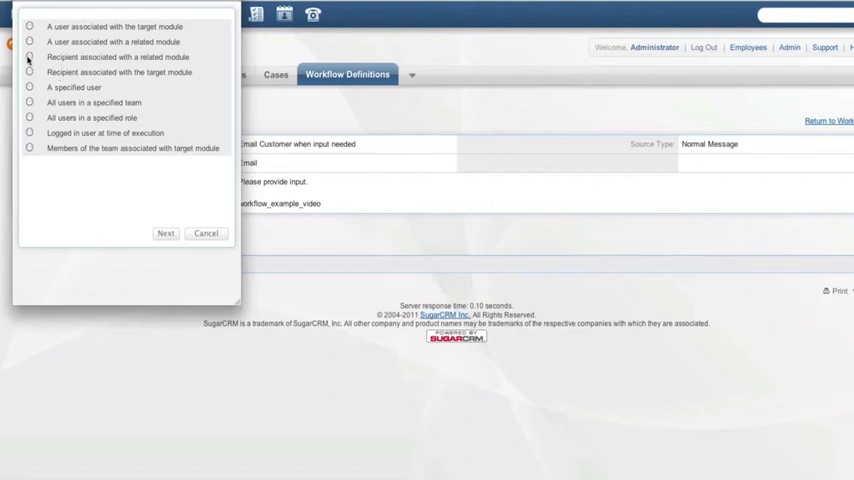
pyautogui.click(29, 57)
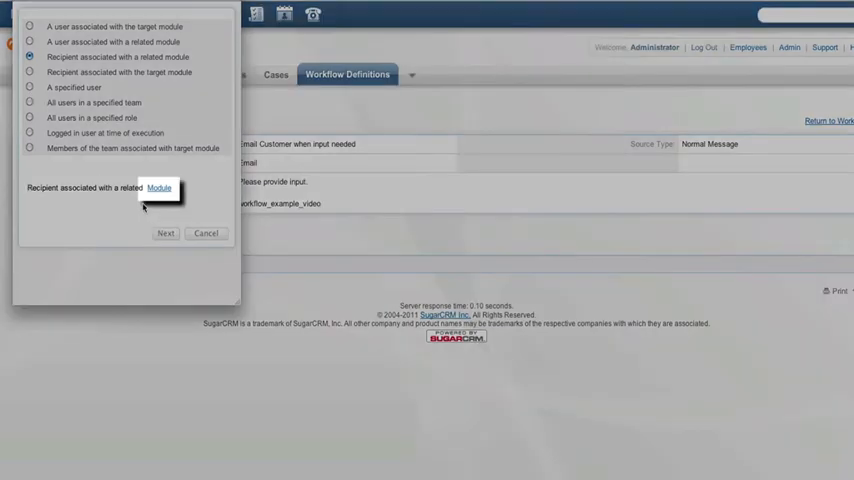
# Set the recipient's related module to Account, leaving Related Related Module unselected.
pyautogui.click(158, 188)
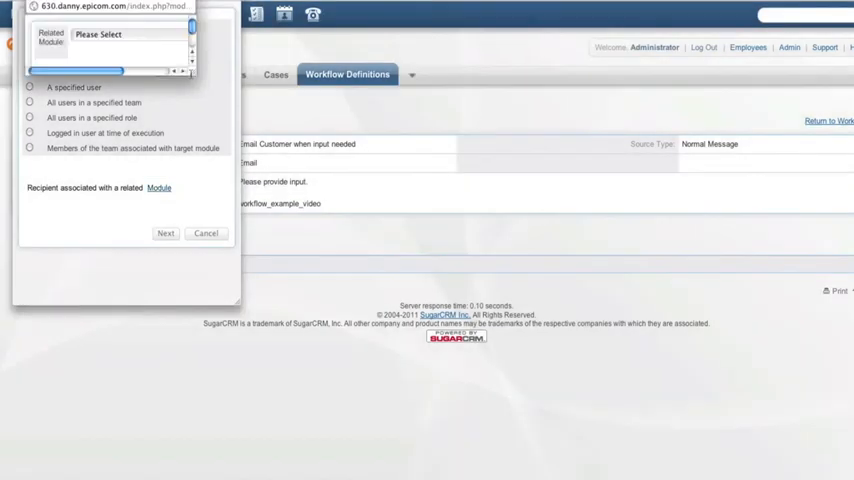
pyautogui.click(130, 33)
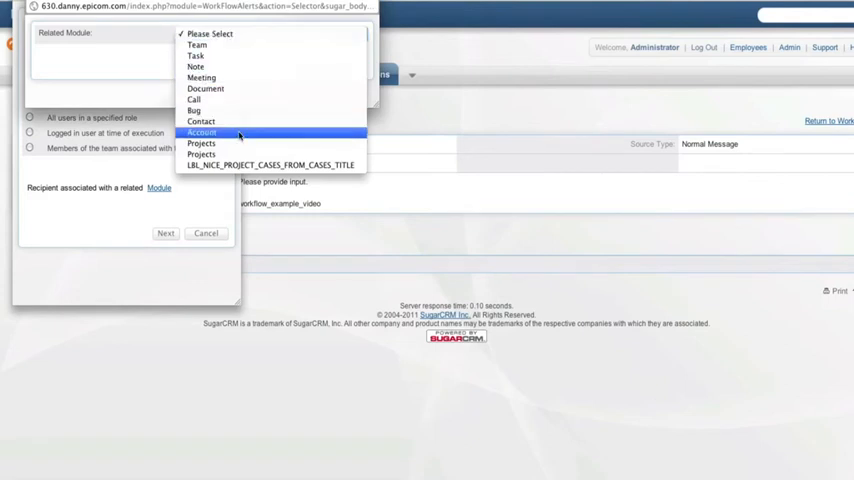
pyautogui.click(201, 132)
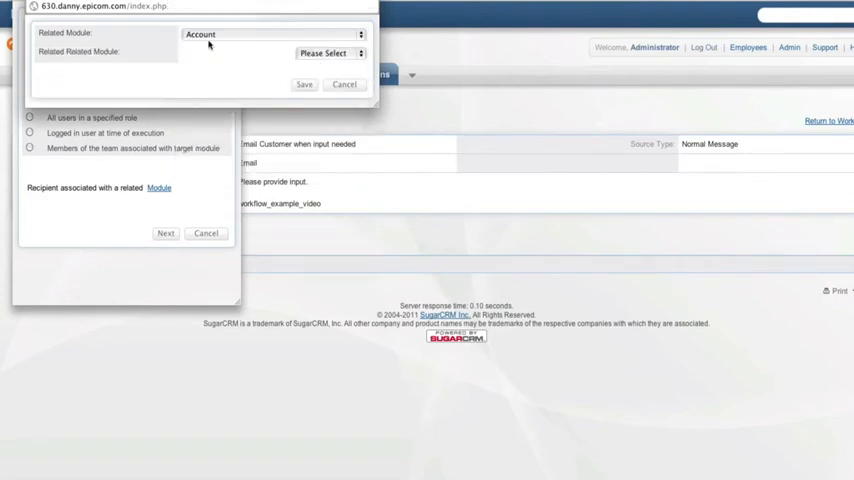
pyautogui.moveTo(225, 53)
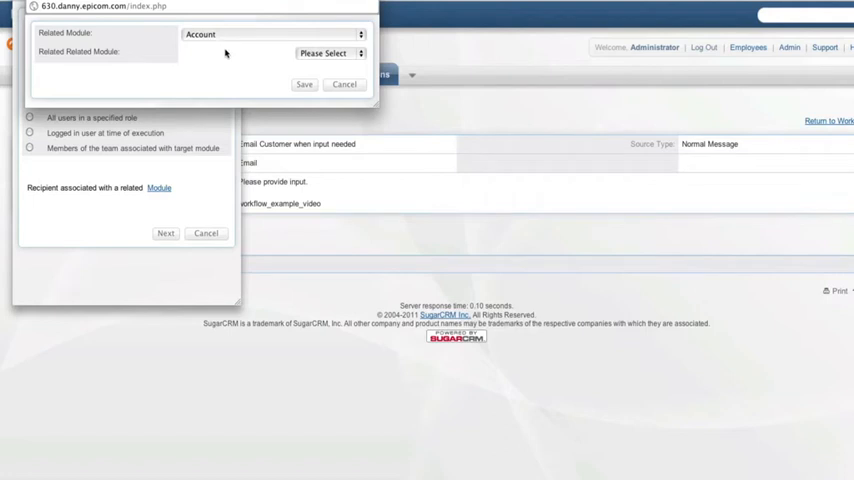
pyautogui.moveTo(229, 55)
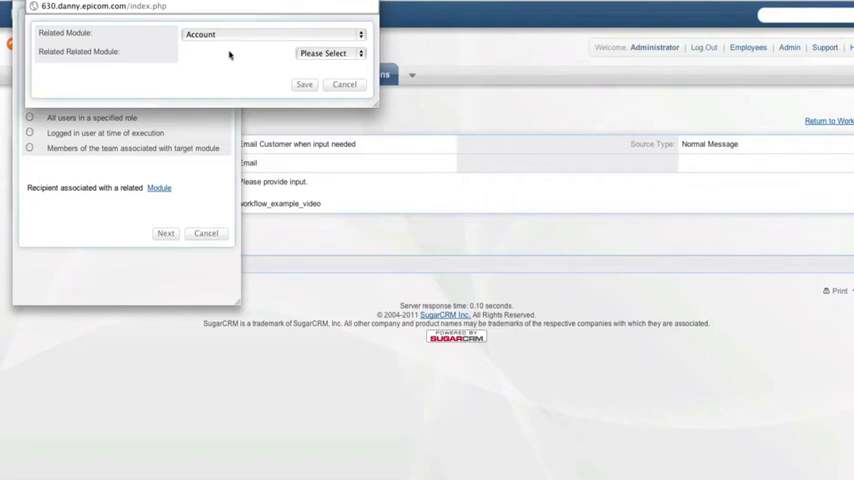
pyautogui.moveTo(225, 57)
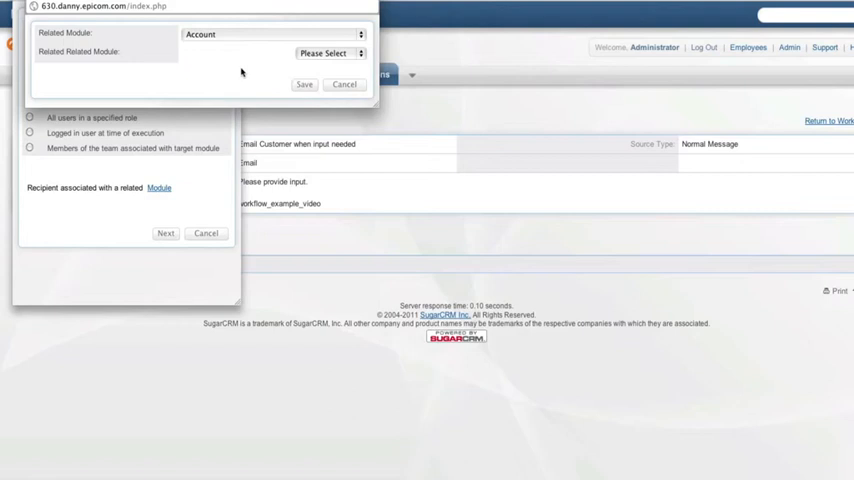
pyautogui.moveTo(197, 48)
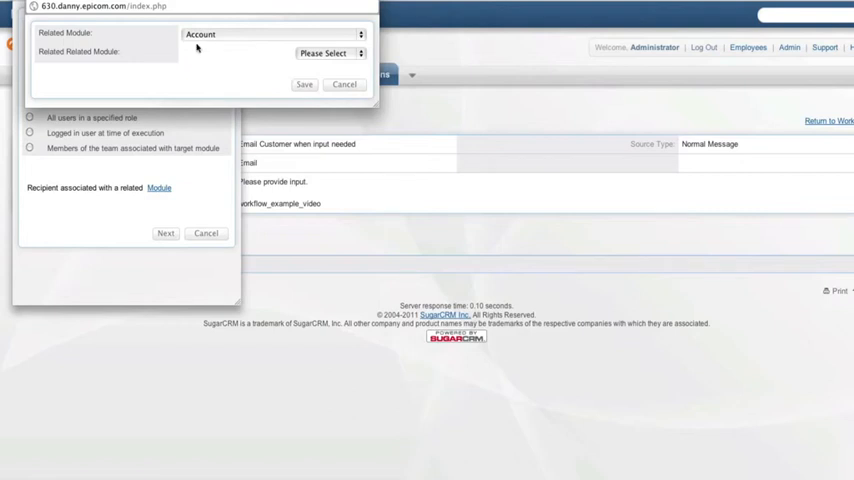
pyautogui.click(330, 53)
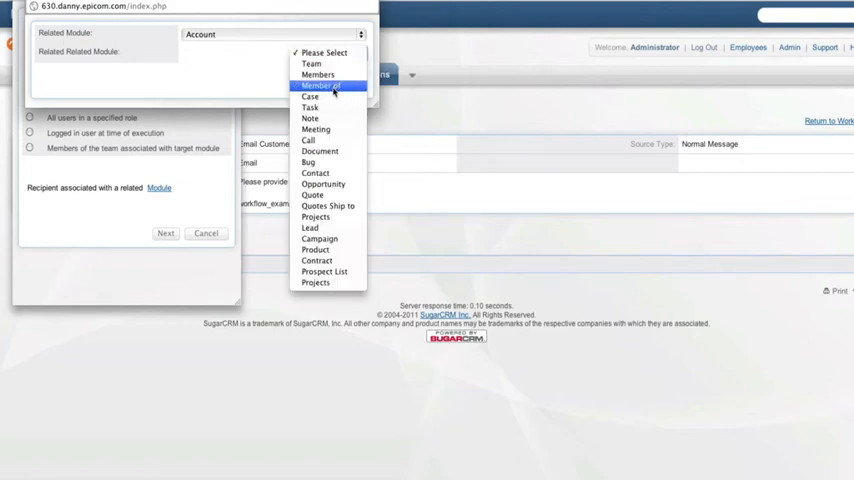
pyautogui.click(314, 173)
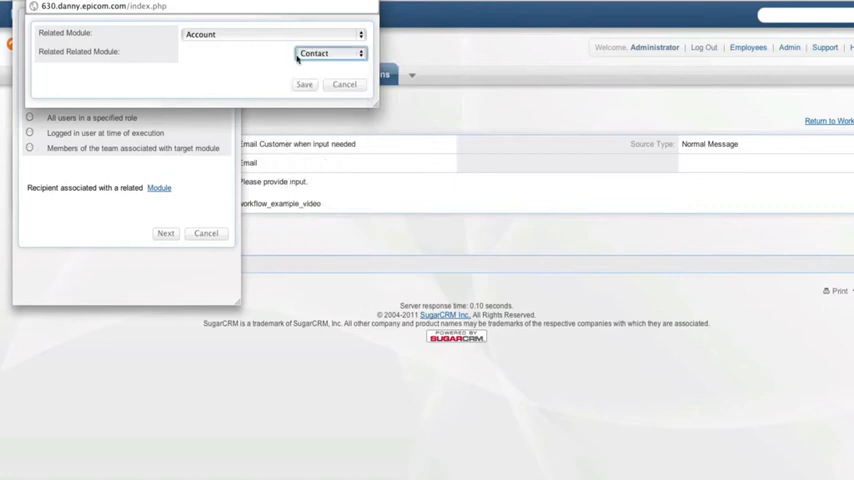
pyautogui.click(330, 53)
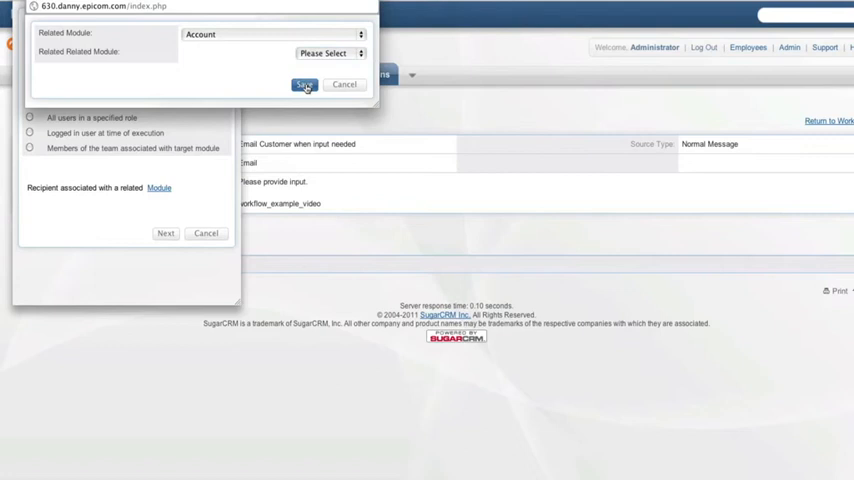
# Save Account as the related module, review the email field options, and save the recipient.
pyautogui.click(304, 84)
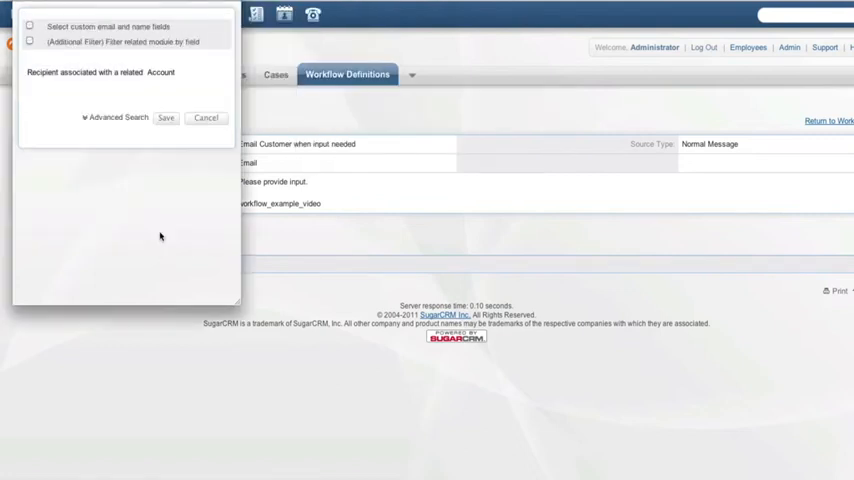
pyautogui.click(30, 26)
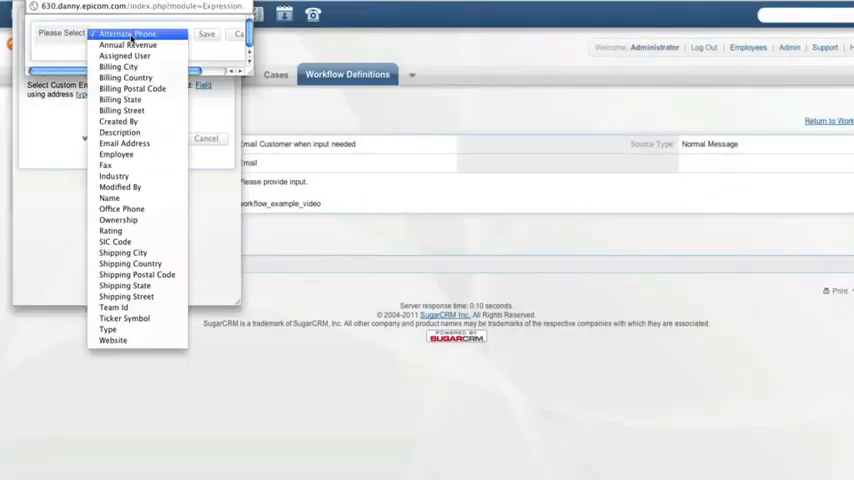
pyautogui.click(124, 143)
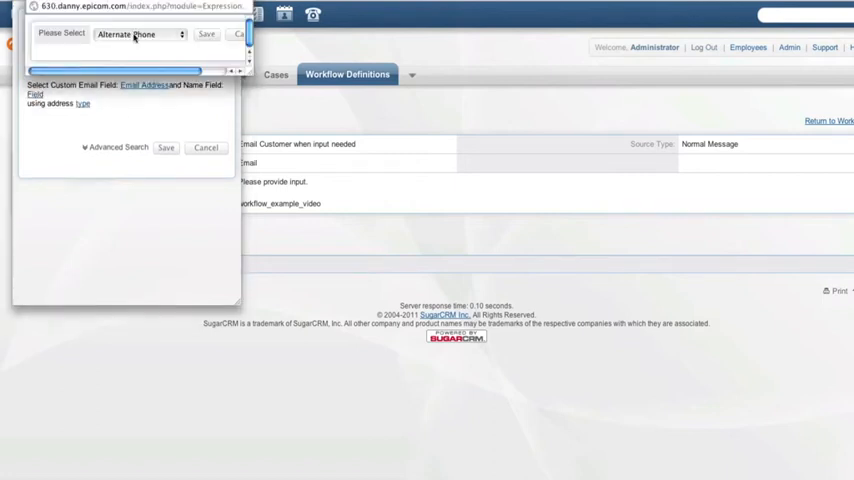
pyautogui.click(140, 33)
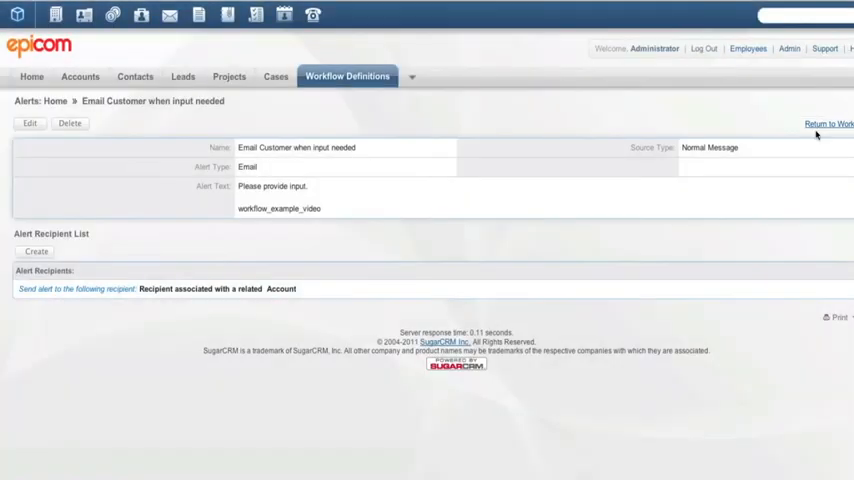
# Return to the workflow definition, review its condition and alert, then go to Cases.
pyautogui.click(828, 124)
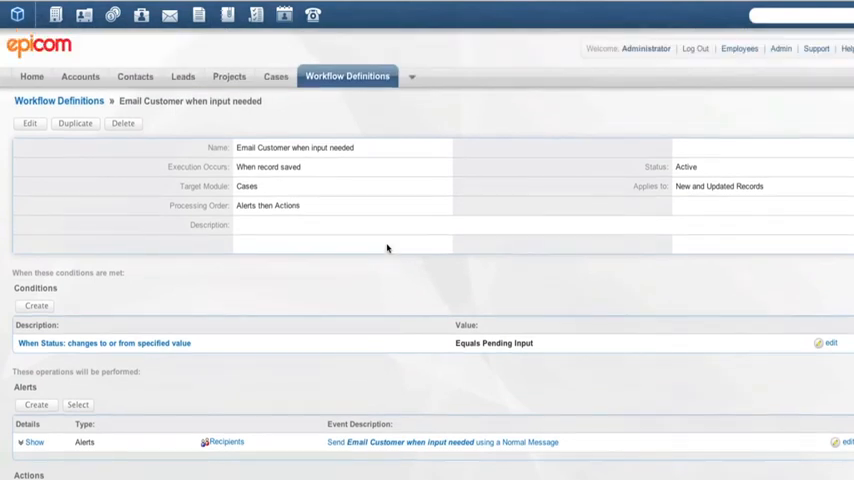
pyautogui.click(276, 76)
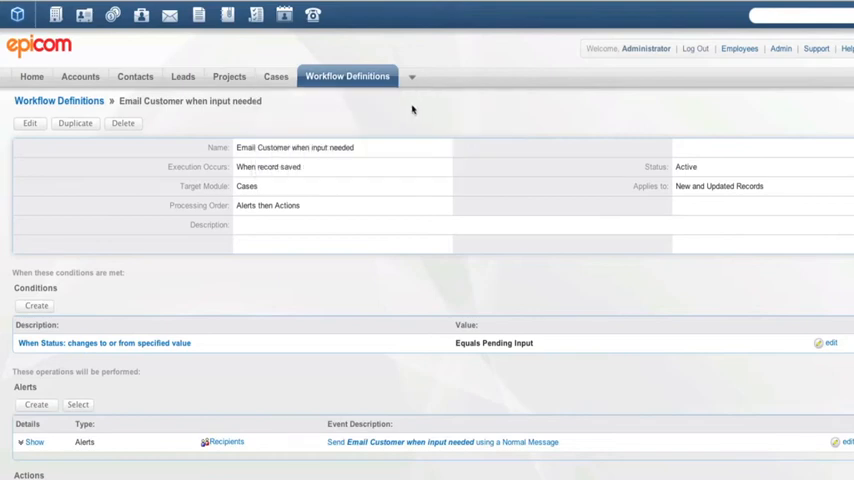
pyautogui.click(275, 76)
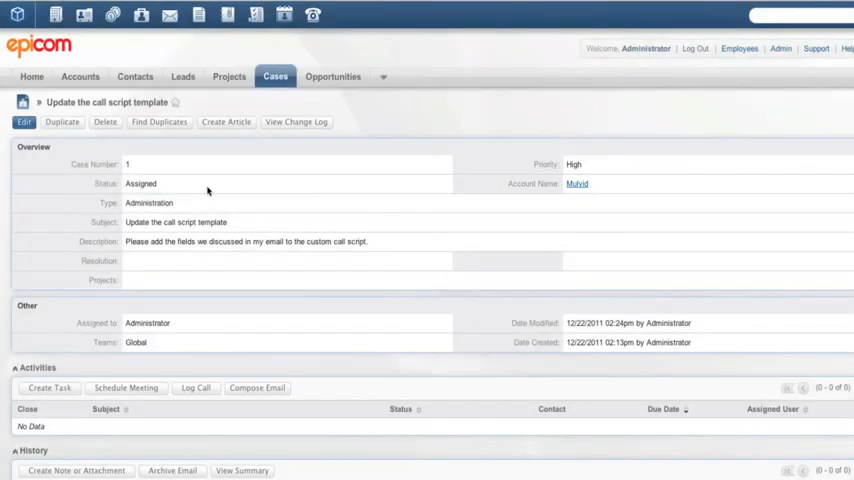
# Edit the 'Update the call script template' case and set Status to Pending Input.
pyautogui.click(23, 121)
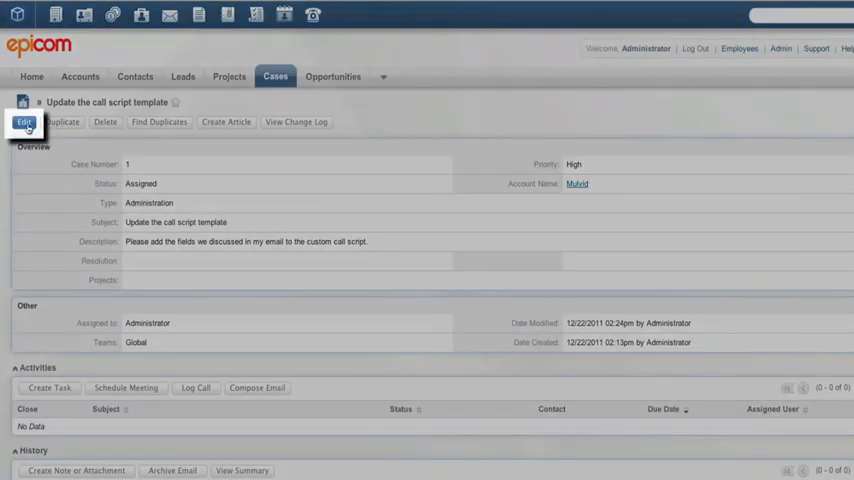
pyautogui.click(23, 121)
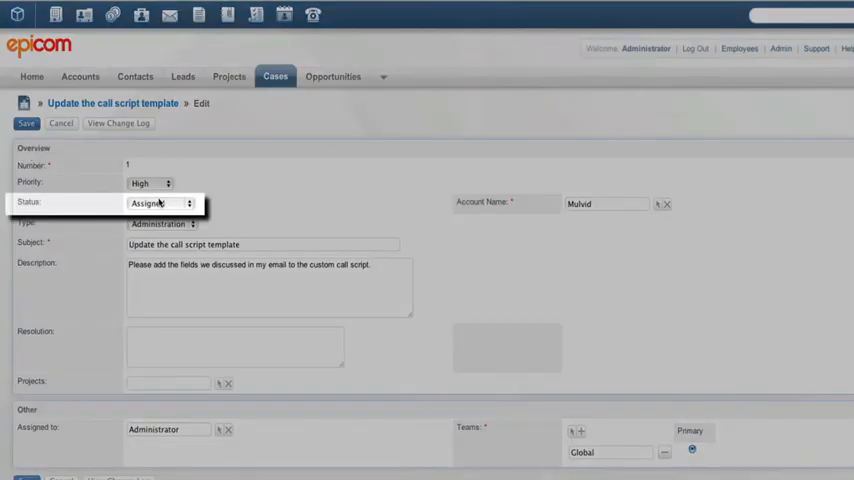
pyautogui.click(160, 203)
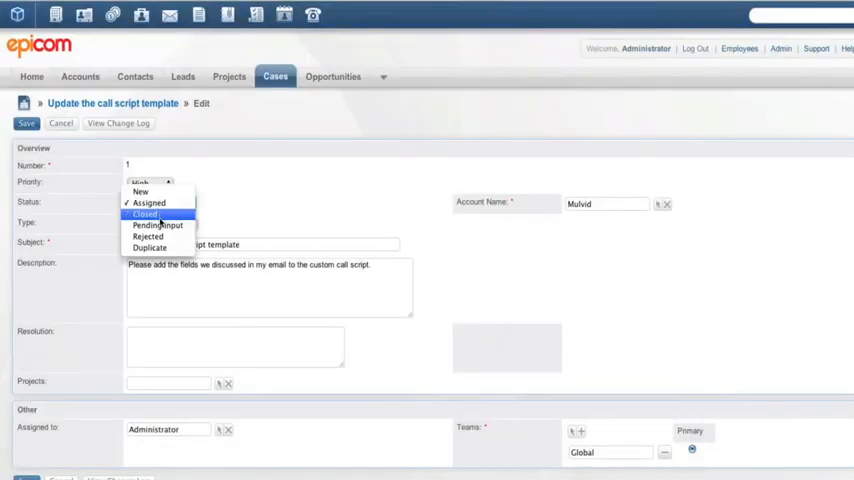
pyautogui.click(157, 225)
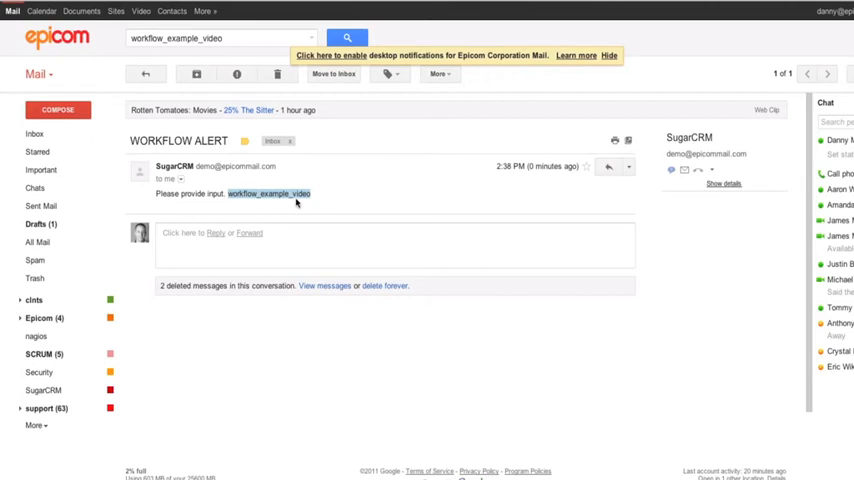
pyautogui.moveTo(297, 235)
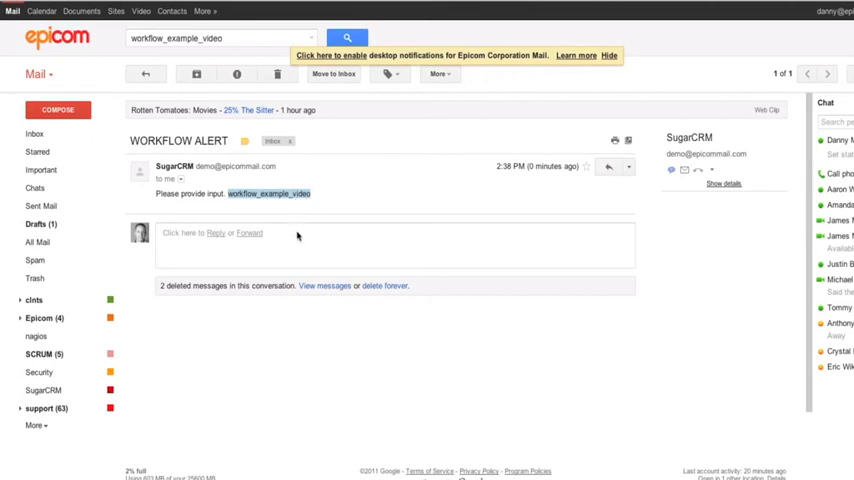
pyautogui.moveTo(299, 242)
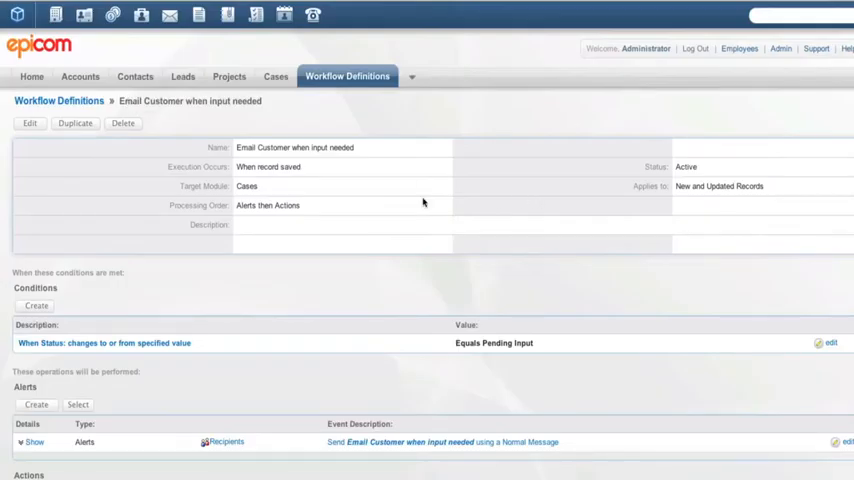
# Scroll the workflow definition down to the empty Actions section.
pyautogui.scroll(-3)
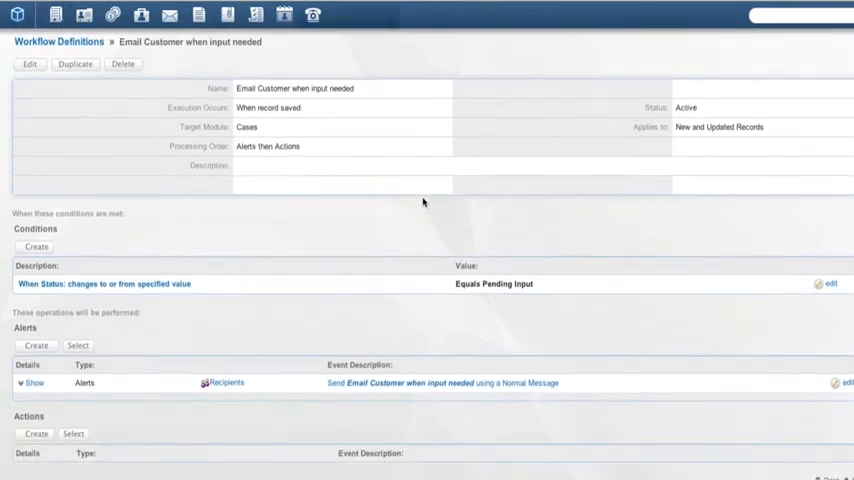
pyautogui.scroll(-3)
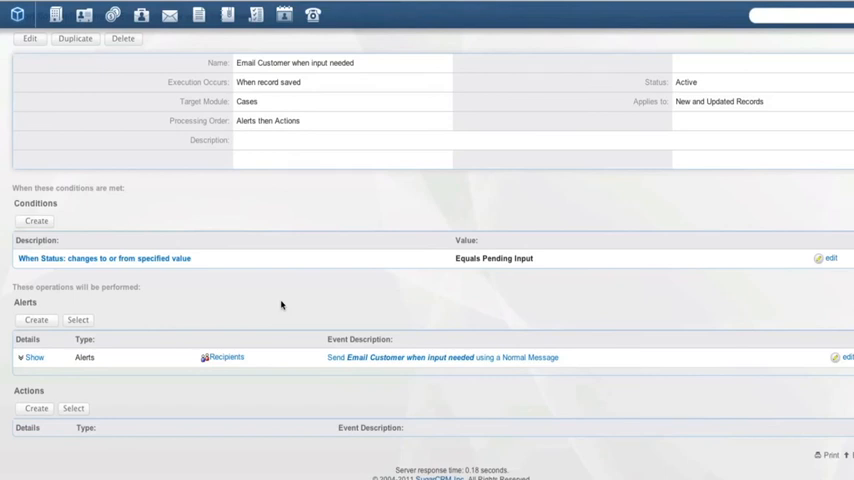
pyautogui.moveTo(279, 297)
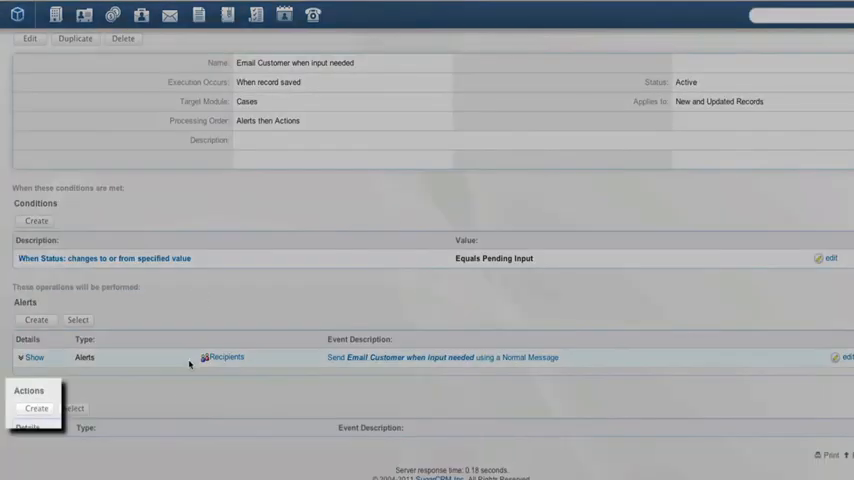
# Create an Update fields action on the case that sets Priority to Low, and save it.
pyautogui.click(36, 409)
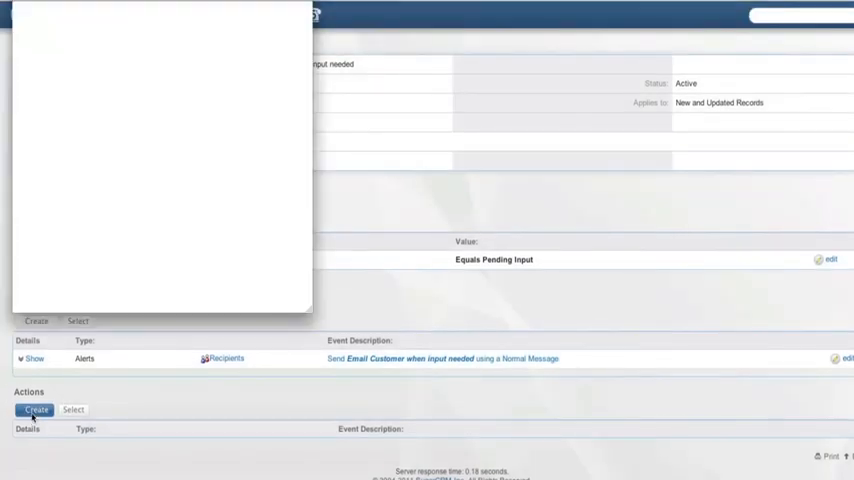
pyautogui.click(36, 409)
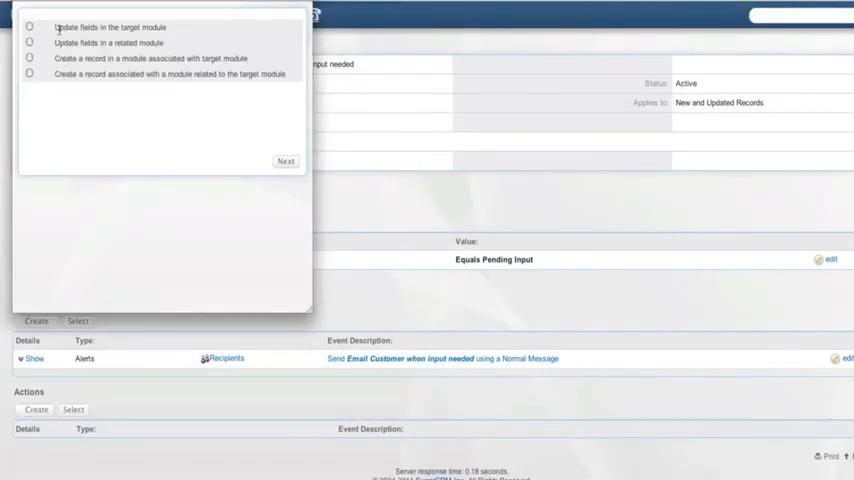
pyautogui.click(29, 26)
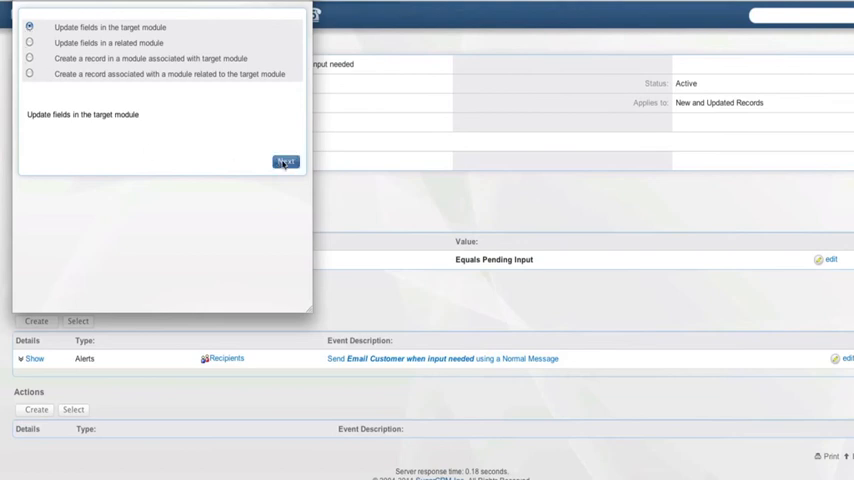
pyautogui.click(286, 161)
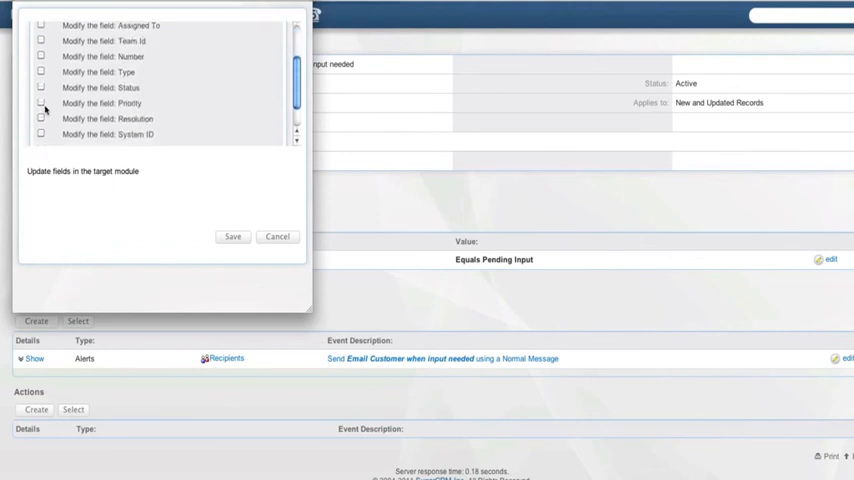
pyautogui.click(41, 105)
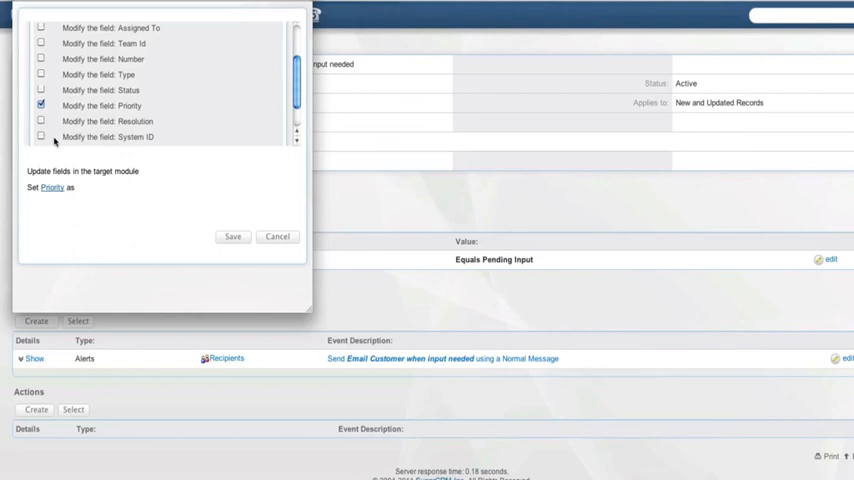
pyautogui.click(41, 121)
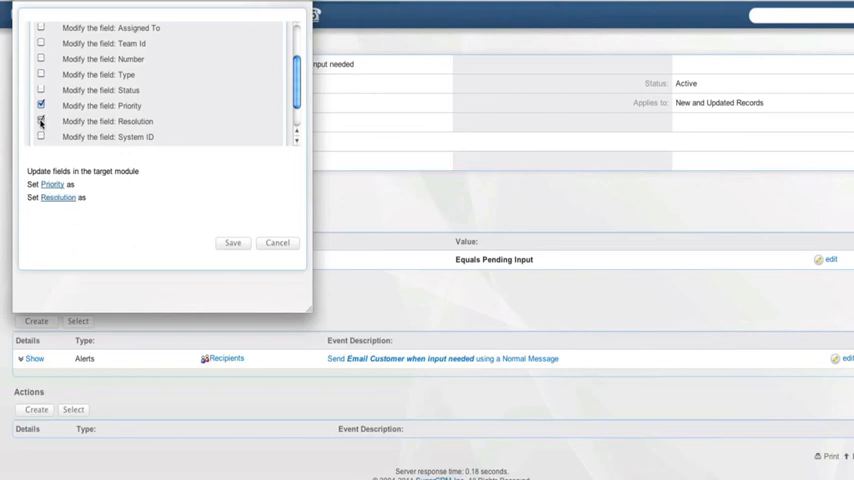
pyautogui.click(41, 121)
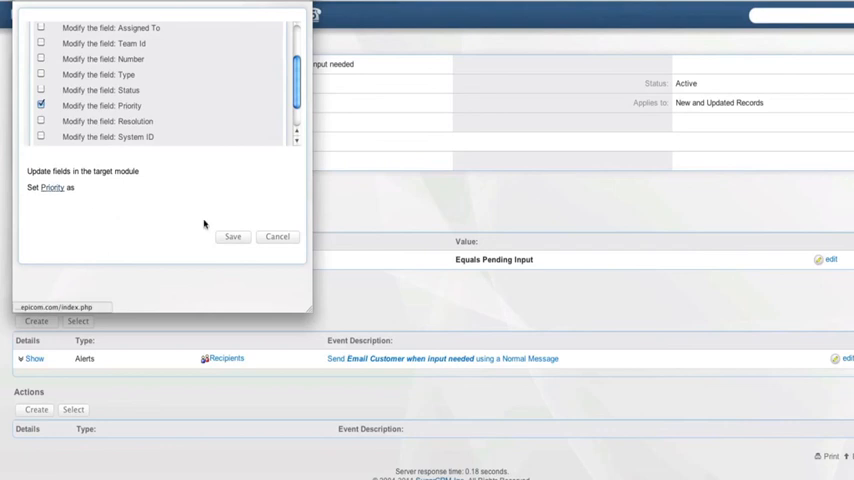
pyautogui.click(51, 187)
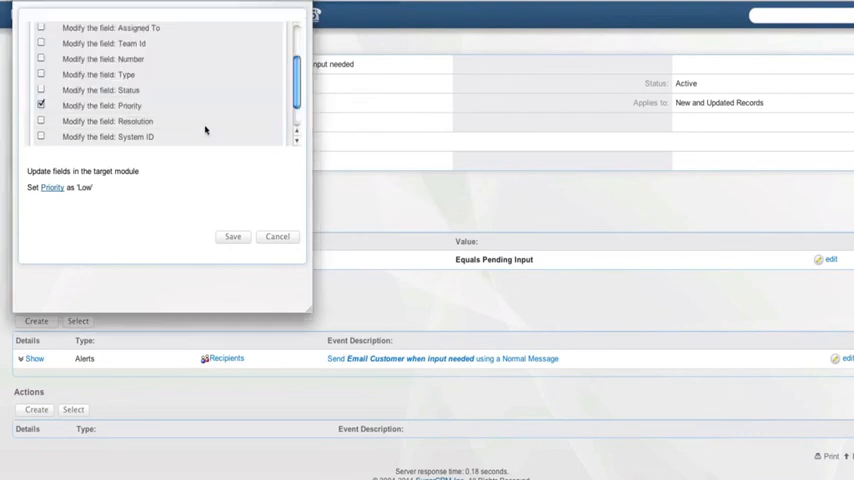
pyautogui.click(232, 236)
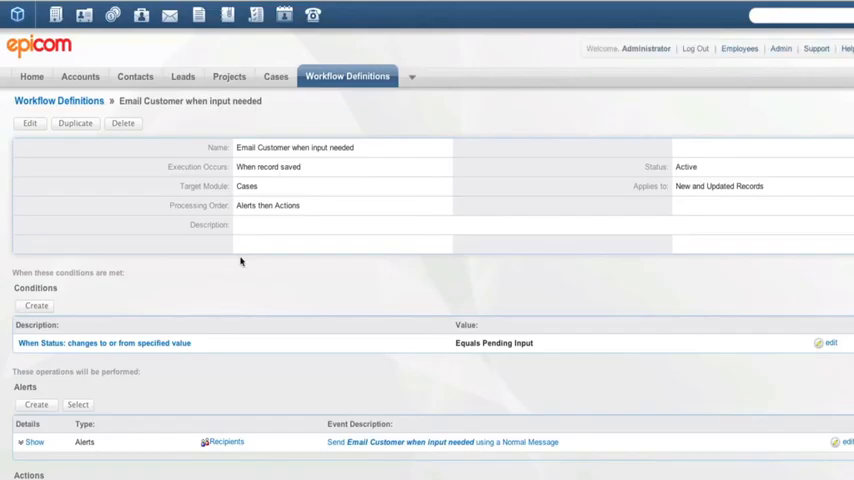
# Edit the test case, change Status back to Assigned, and save it.
pyautogui.scroll(-3)
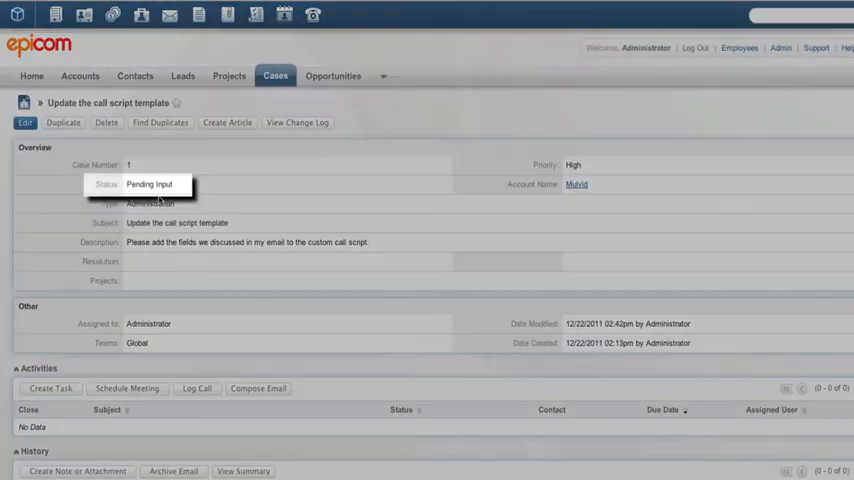
pyautogui.click(25, 123)
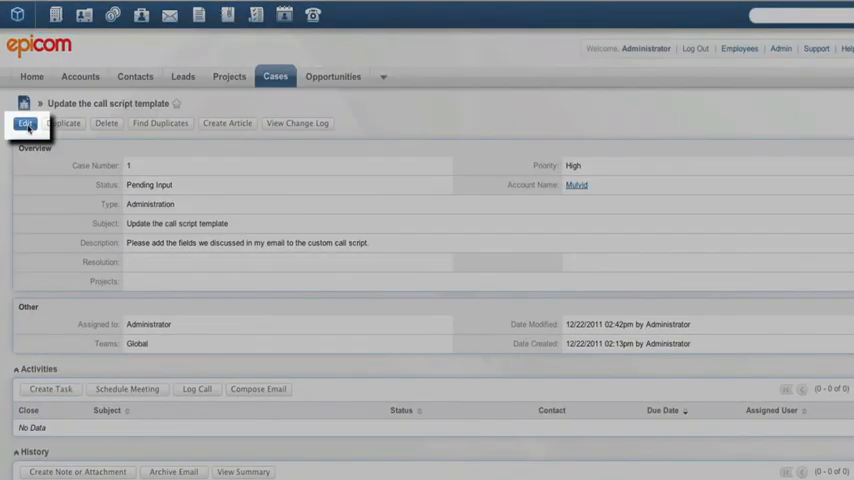
pyautogui.click(25, 123)
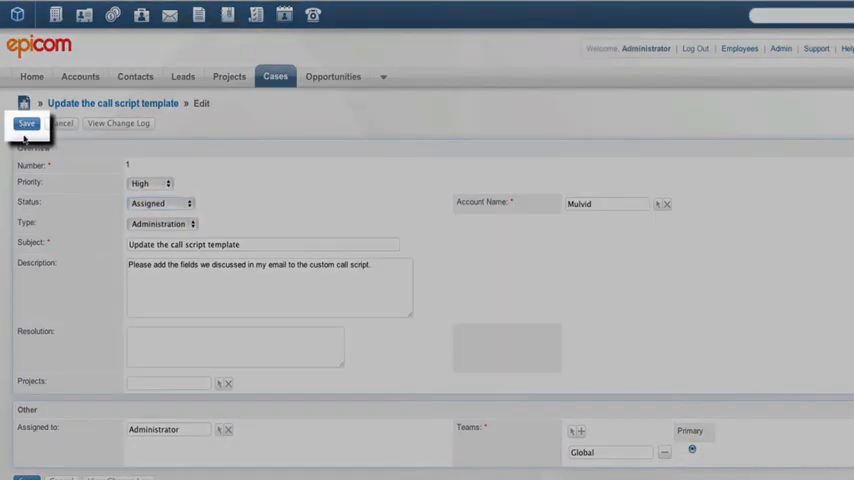
pyautogui.click(26, 123)
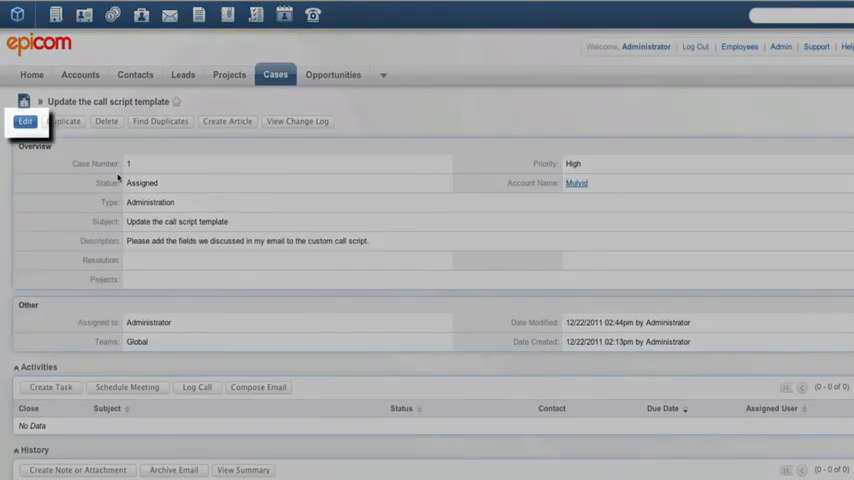
# Re-save the test case with Pending Input status and confirm Priority now shows Low.
pyautogui.click(24, 121)
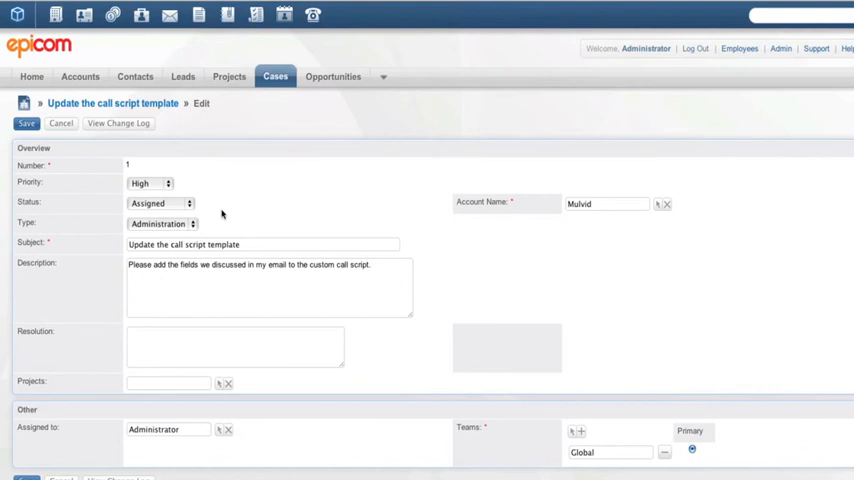
pyautogui.moveTo(229, 213)
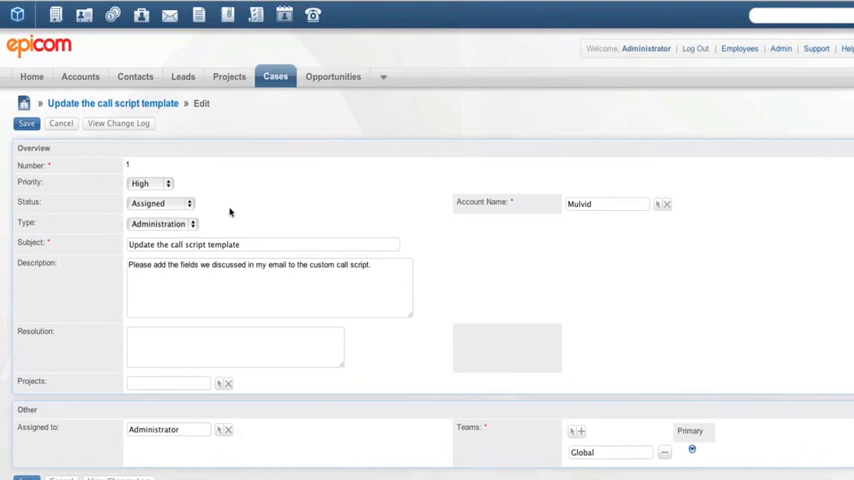
pyautogui.moveTo(232, 207)
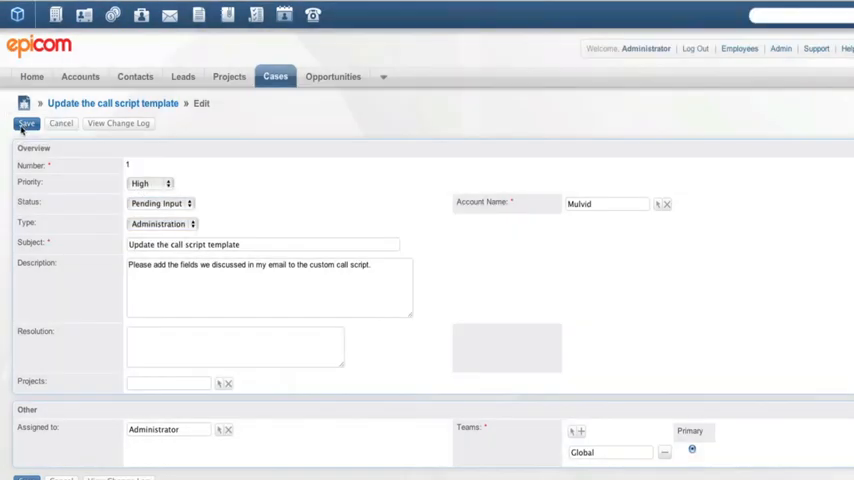
pyautogui.click(26, 123)
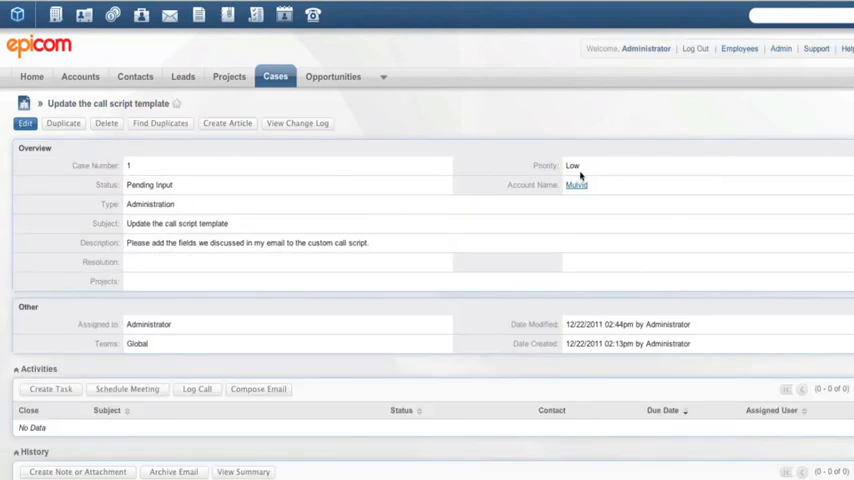
pyautogui.click(572, 165)
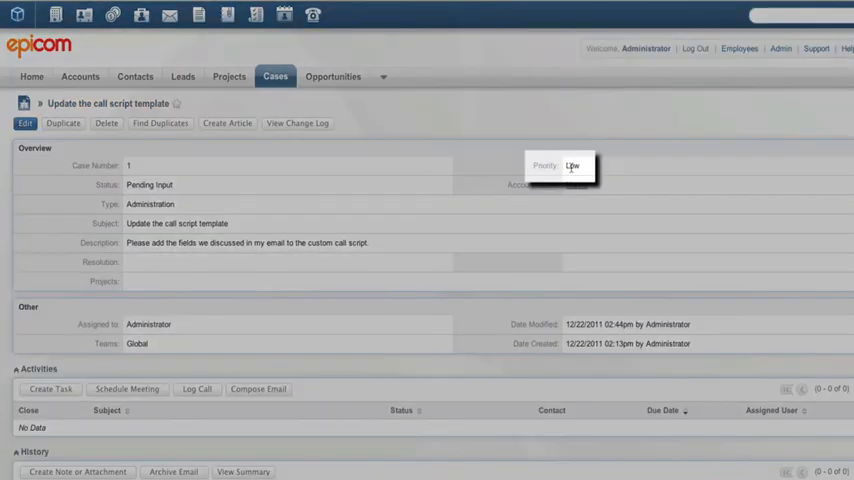